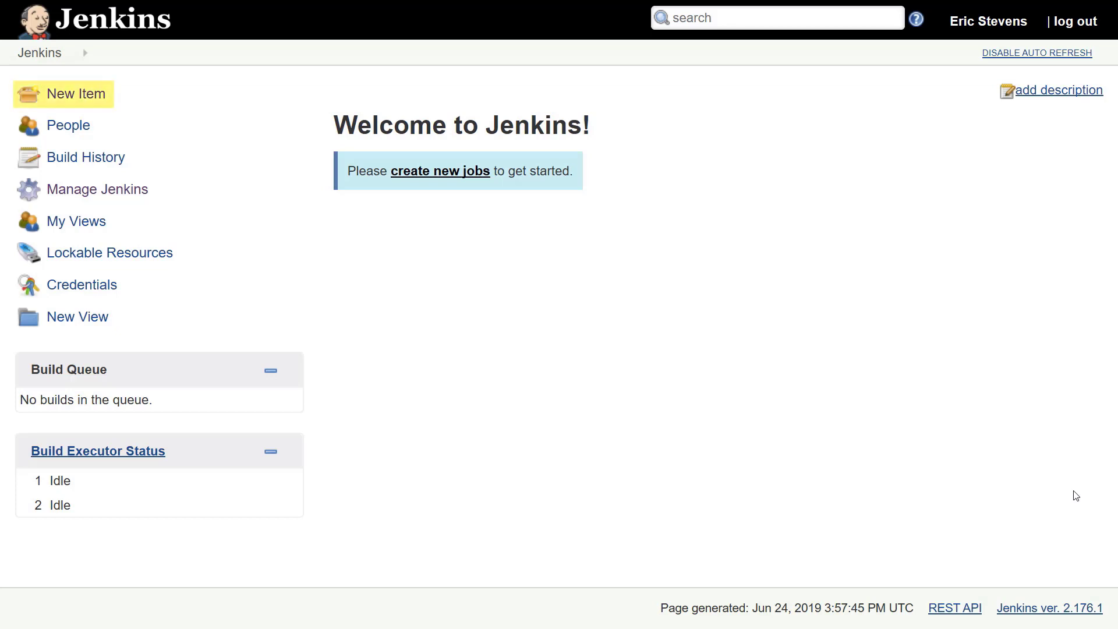
mouse_move(75, 93)
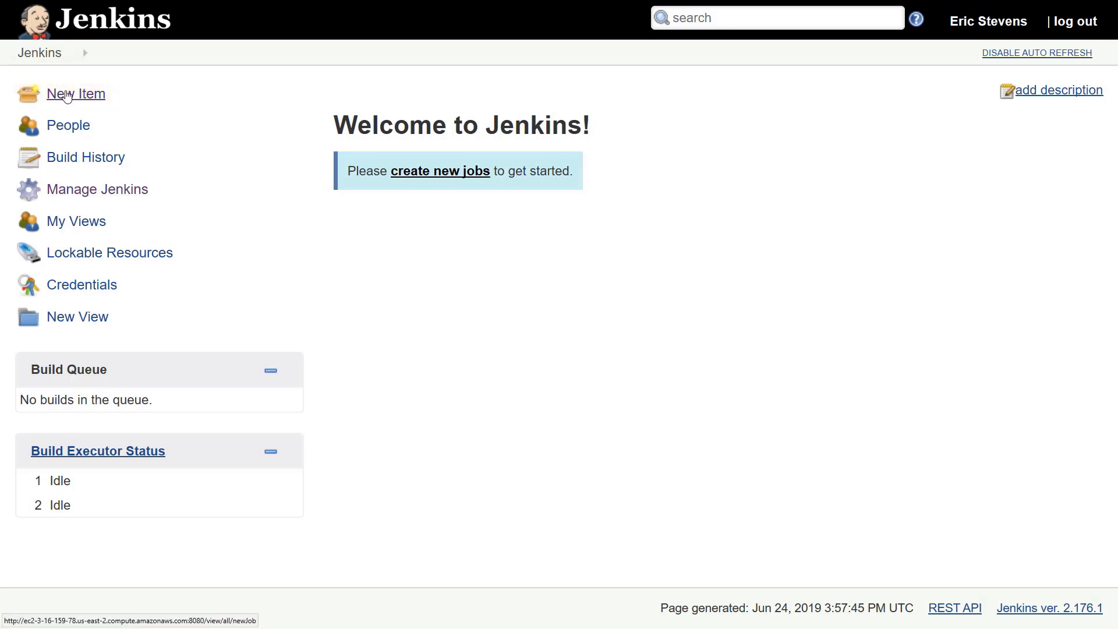
Create a new Pipeline job named 'testpipeline' from New Item
left_click(74, 93)
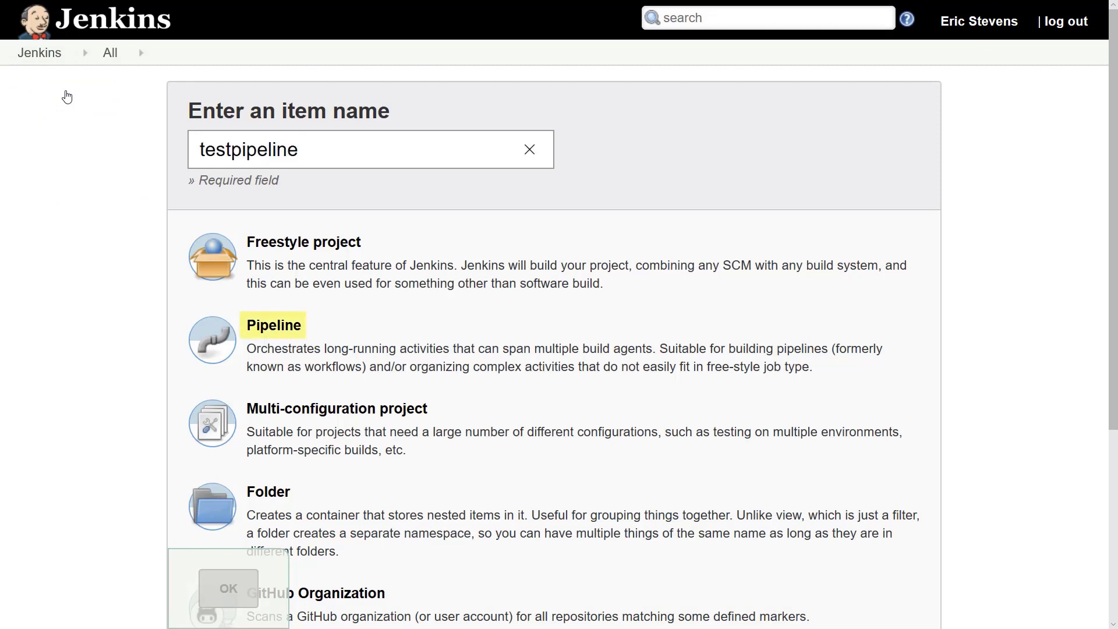
left_click(273, 343)
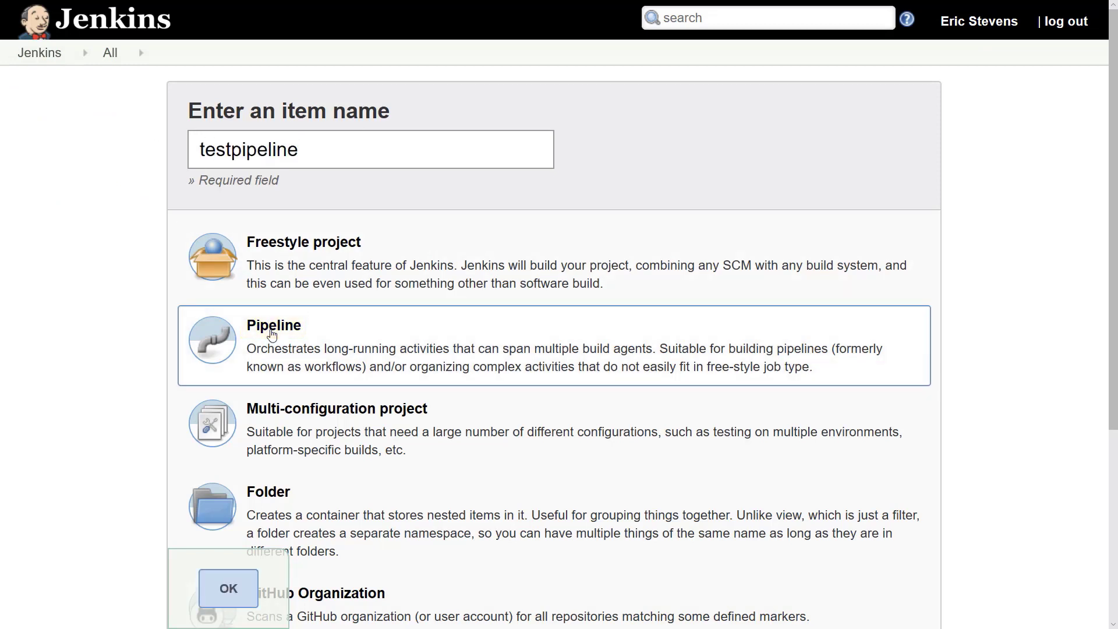
left_click(227, 589)
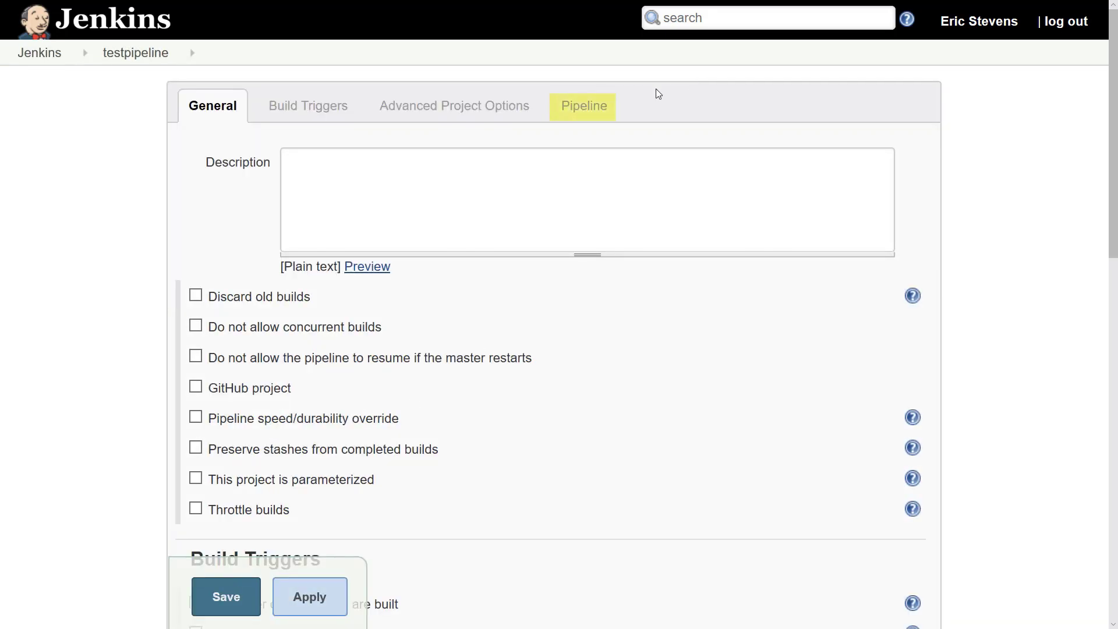
Write a 'build' stage that git-clones PineappleProject in the pipeline script and save the job
left_click(582, 106)
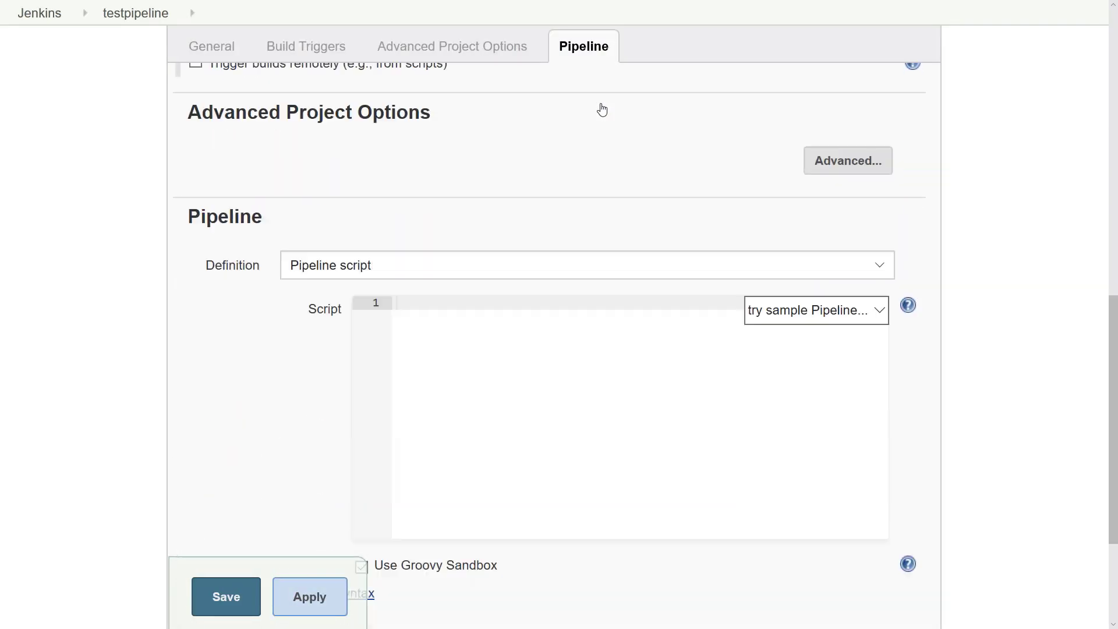
scroll("down", 3)
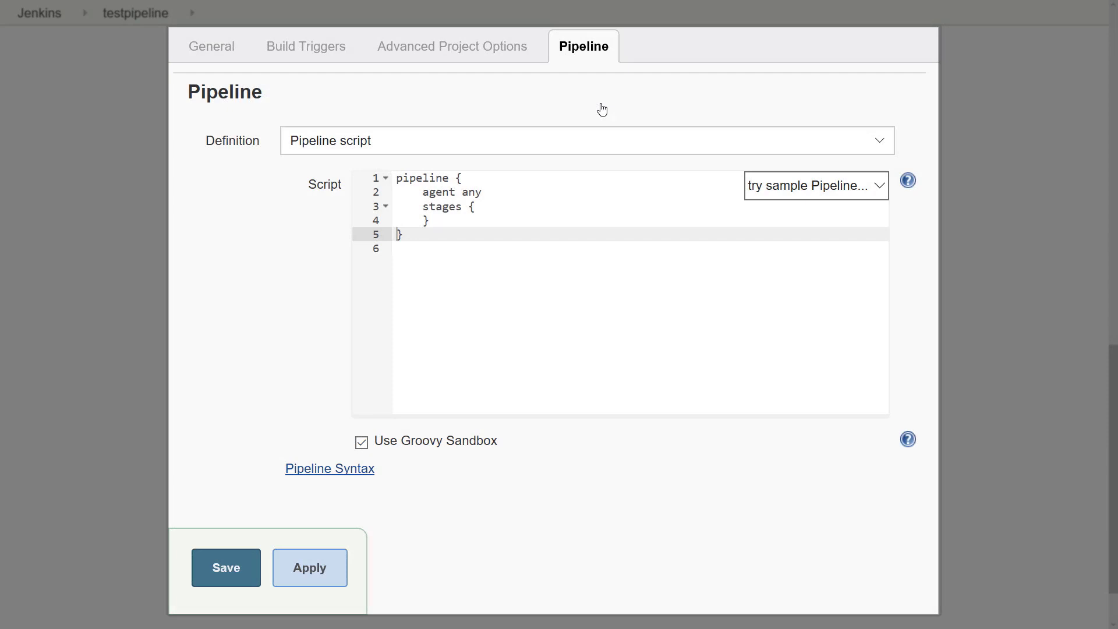
left_click(399, 234)
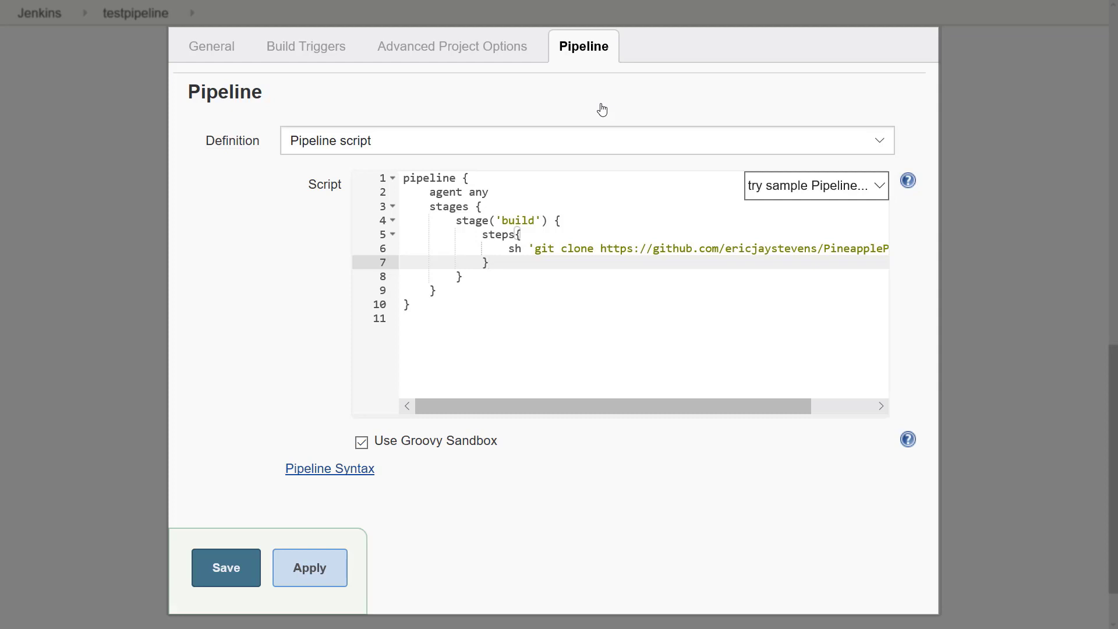
left_click(490, 262)
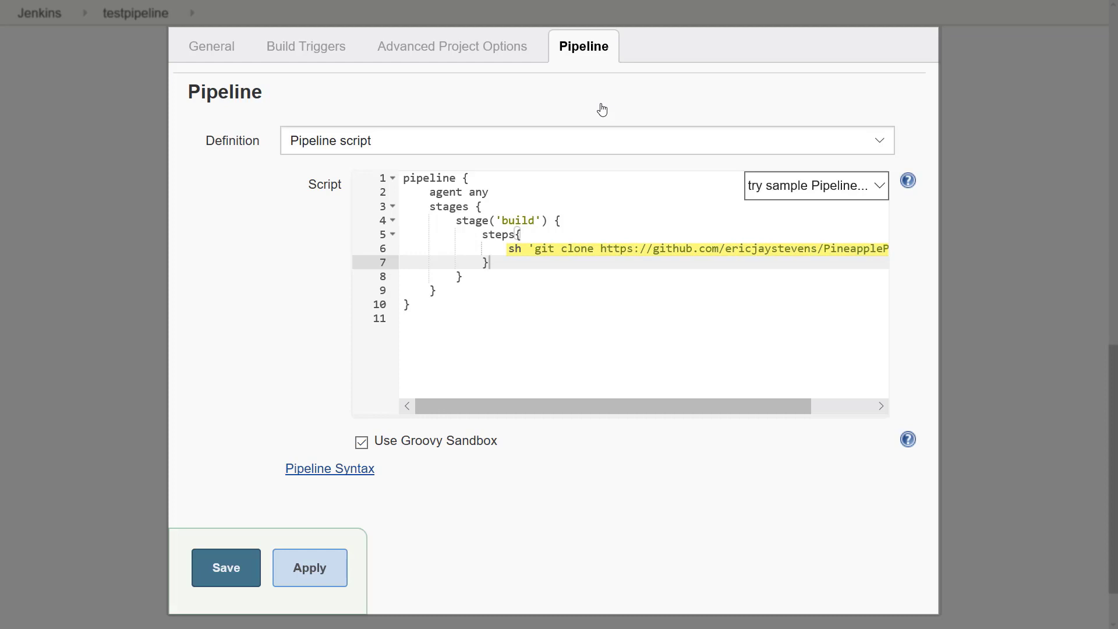
left_click_drag(642, 405, 813, 406)
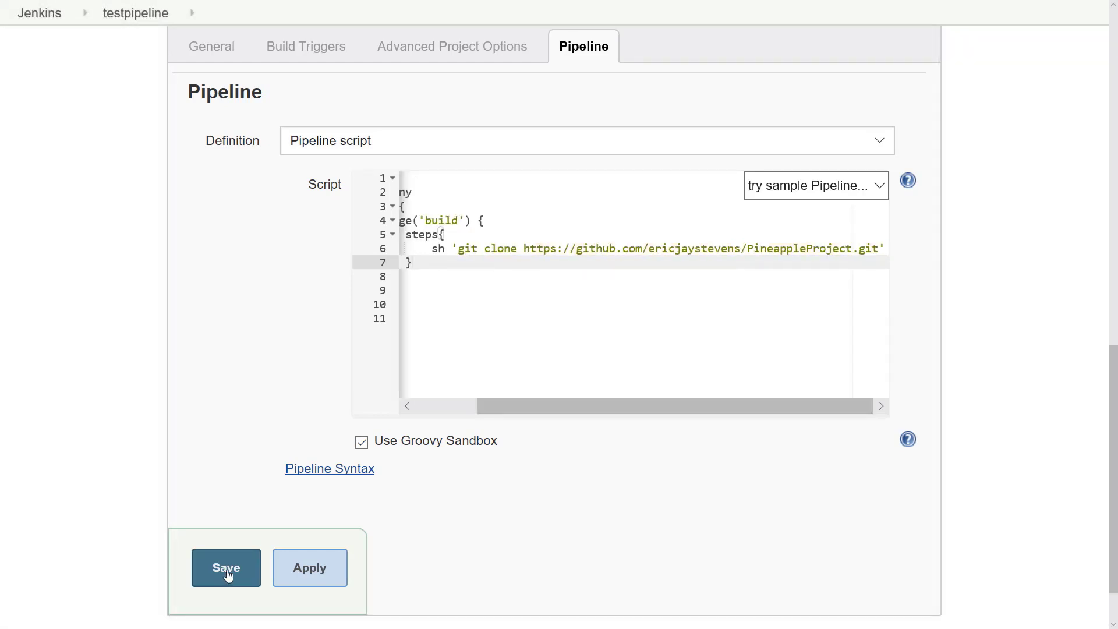
left_click(226, 567)
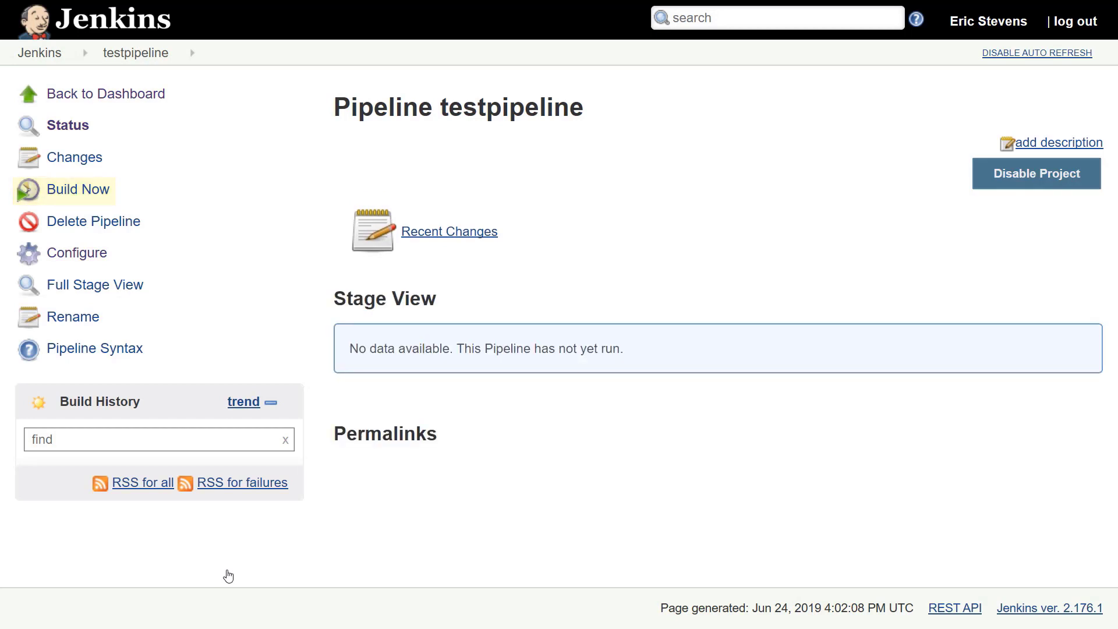
Run Build Now and view build #1's console output
left_click(78, 190)
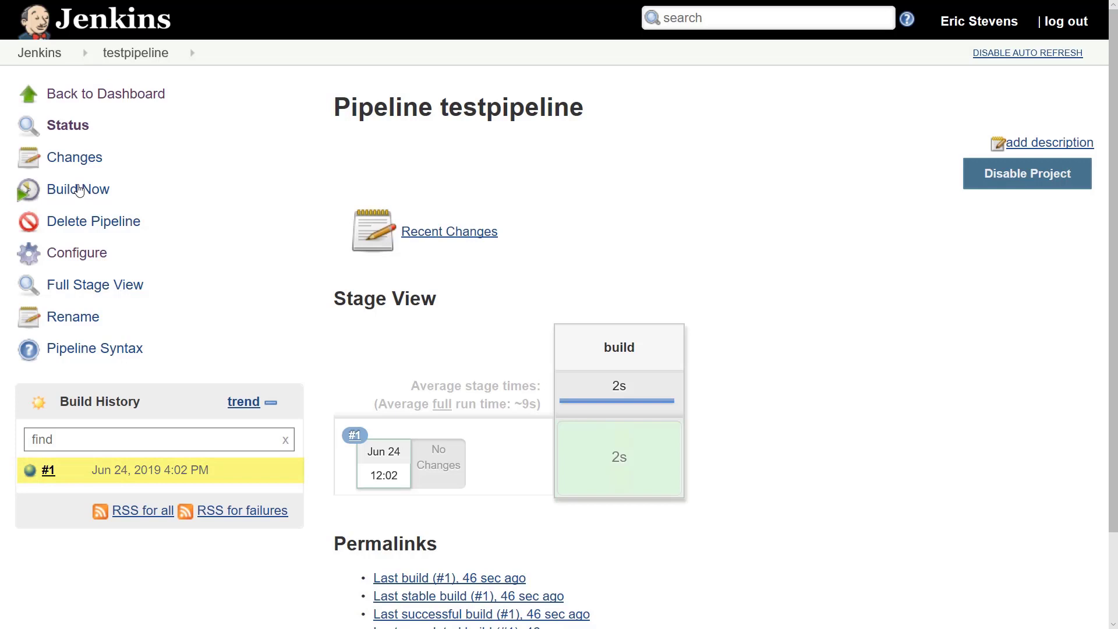
mouse_move(49, 469)
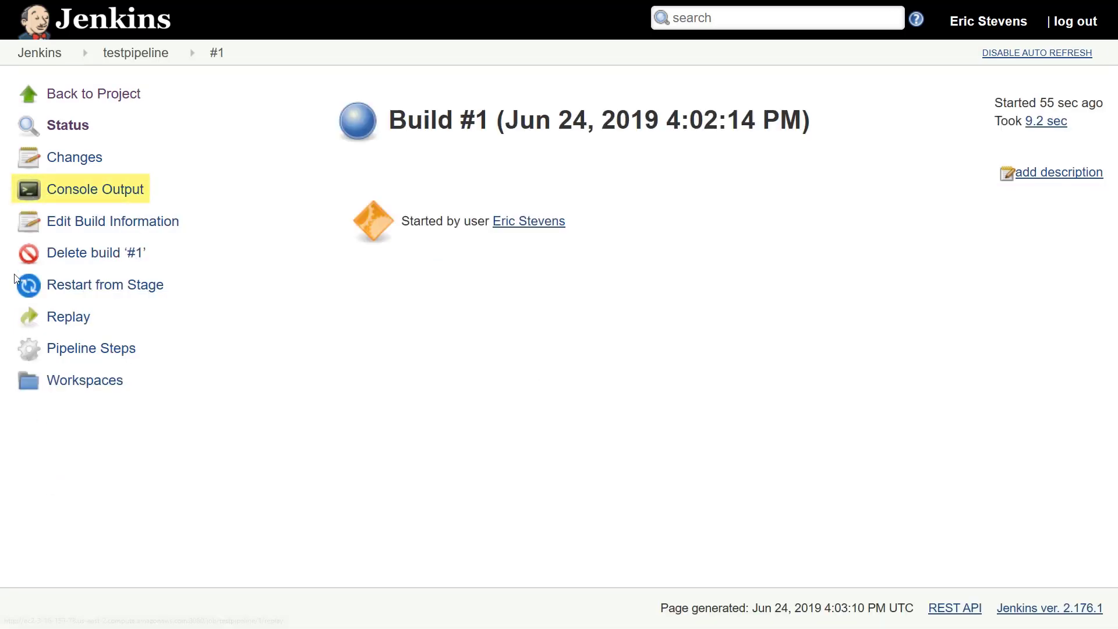
left_click(98, 189)
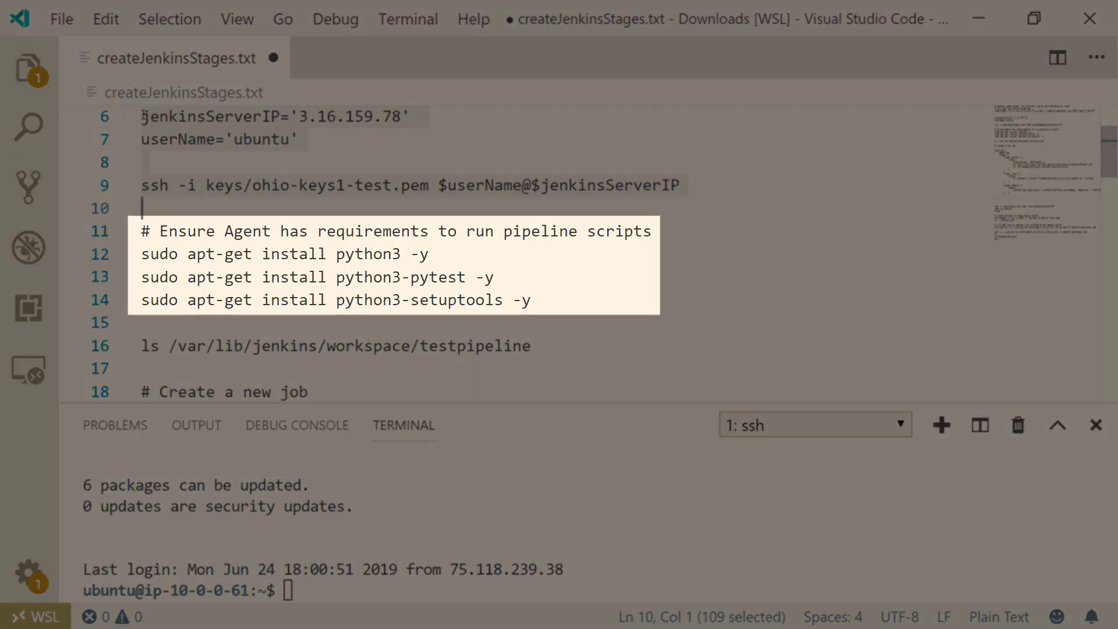
Install python3, python3-pytest and python3-setuptools on the agent via sudo apt-get in the ssh session
left_click(143, 231)
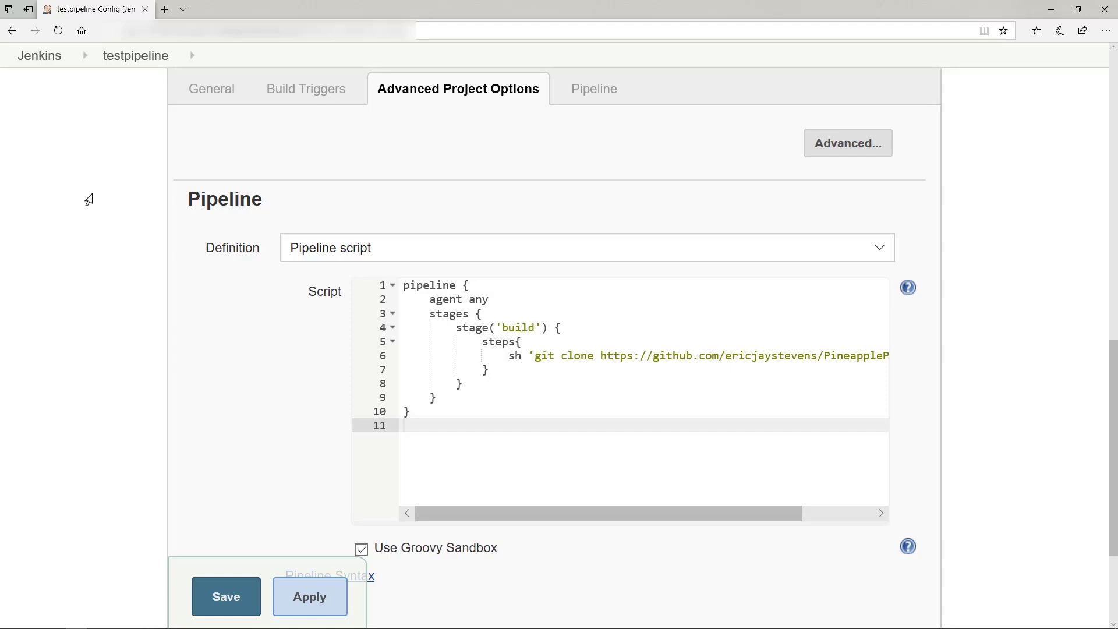
Add a stage('test') running python3 -m pytest and a WsCleanup step at the start of the build steps
type("stage('test'){")
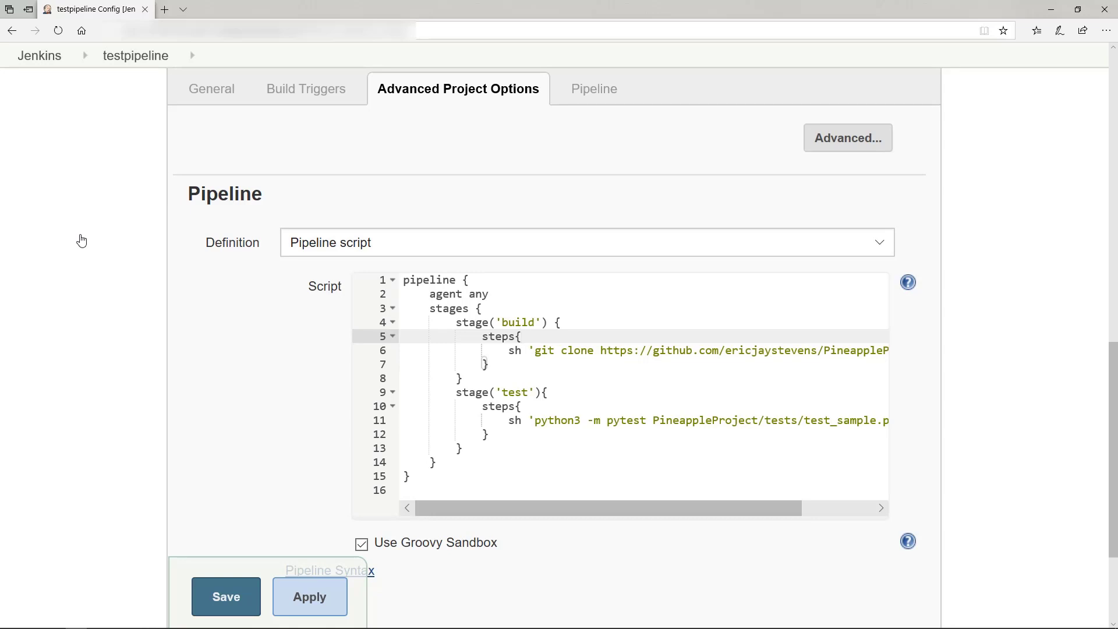
left_click(521, 336)
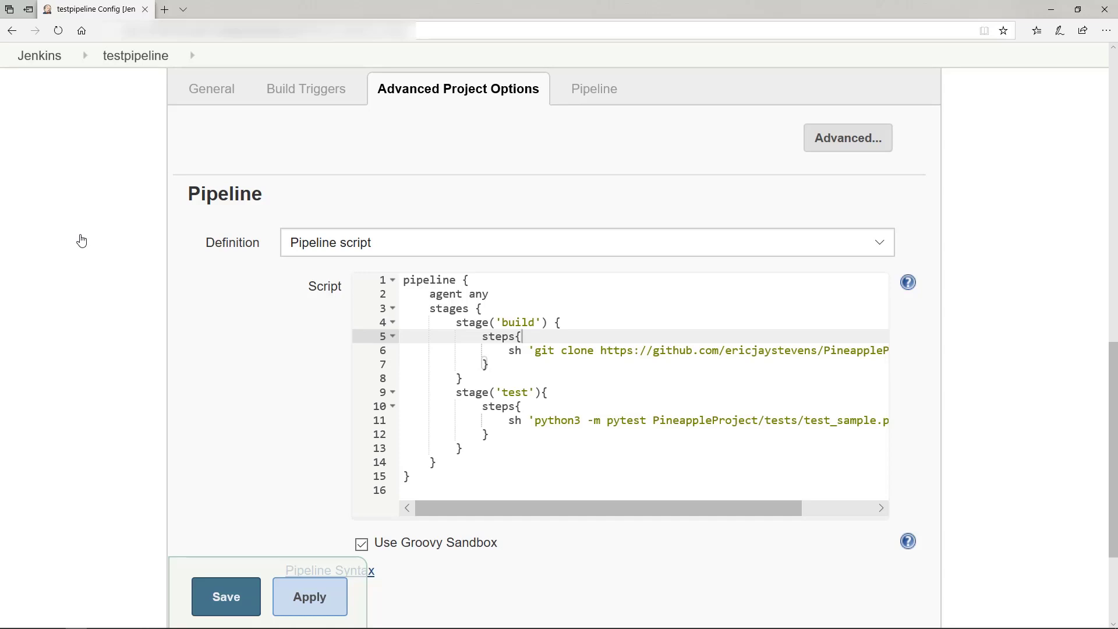
type("step([$class: 'WsCleanup'])")
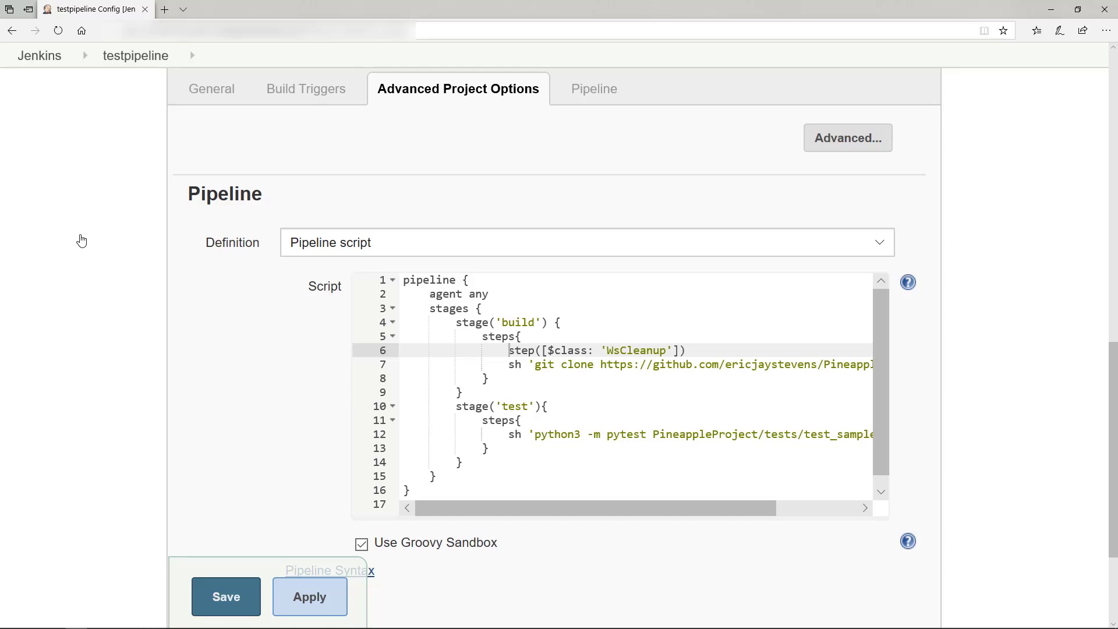
Save the script, trigger a new build and view build #7's console output
left_click(225, 596)
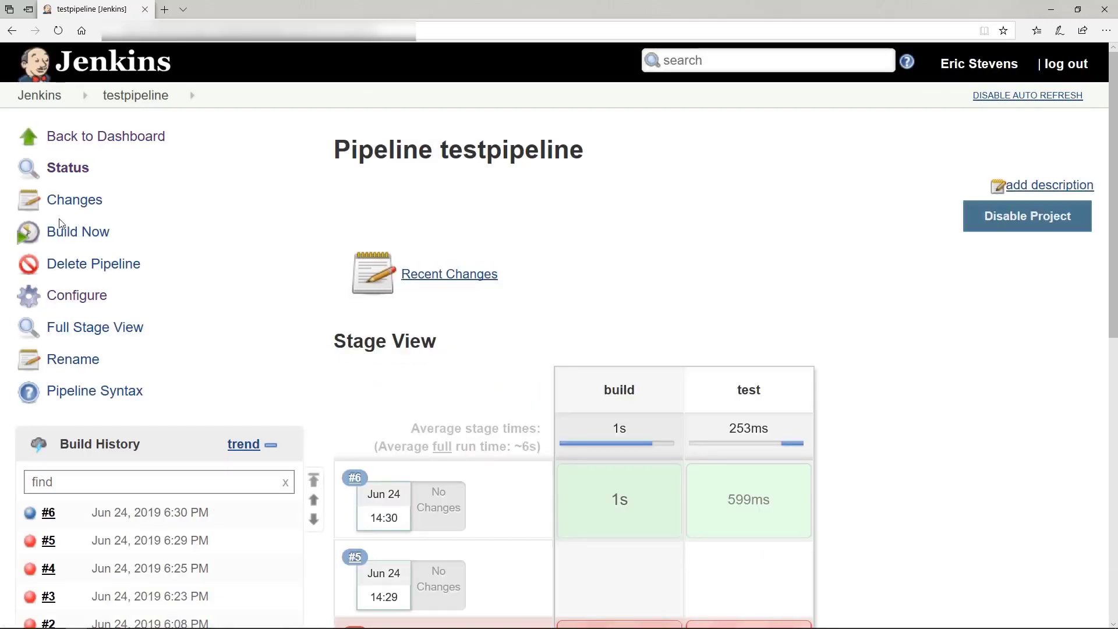
left_click(78, 232)
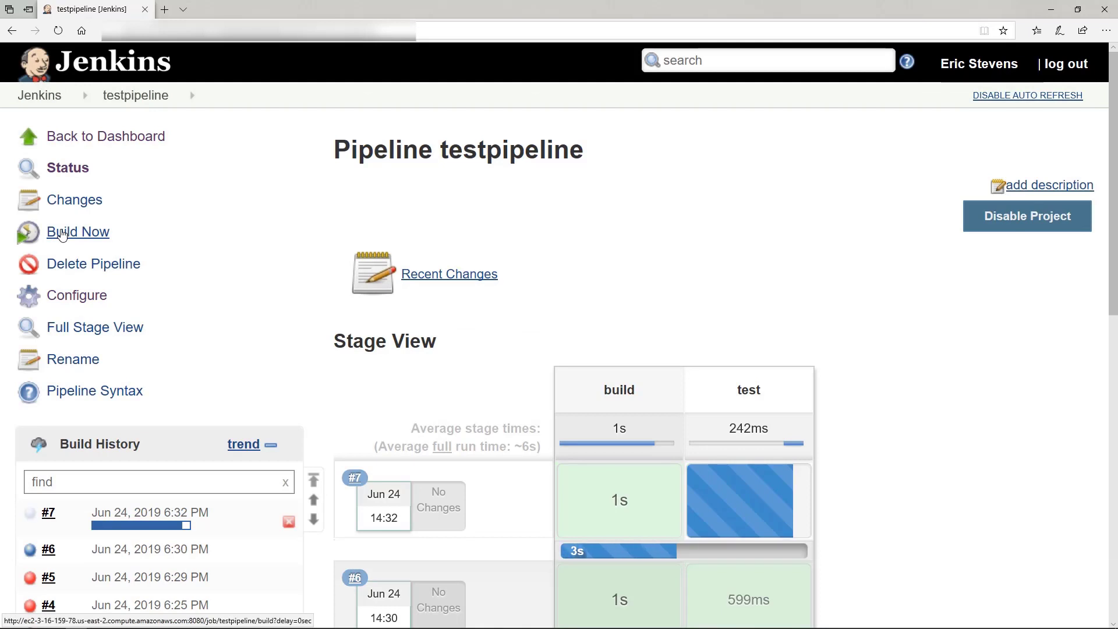
left_click(78, 231)
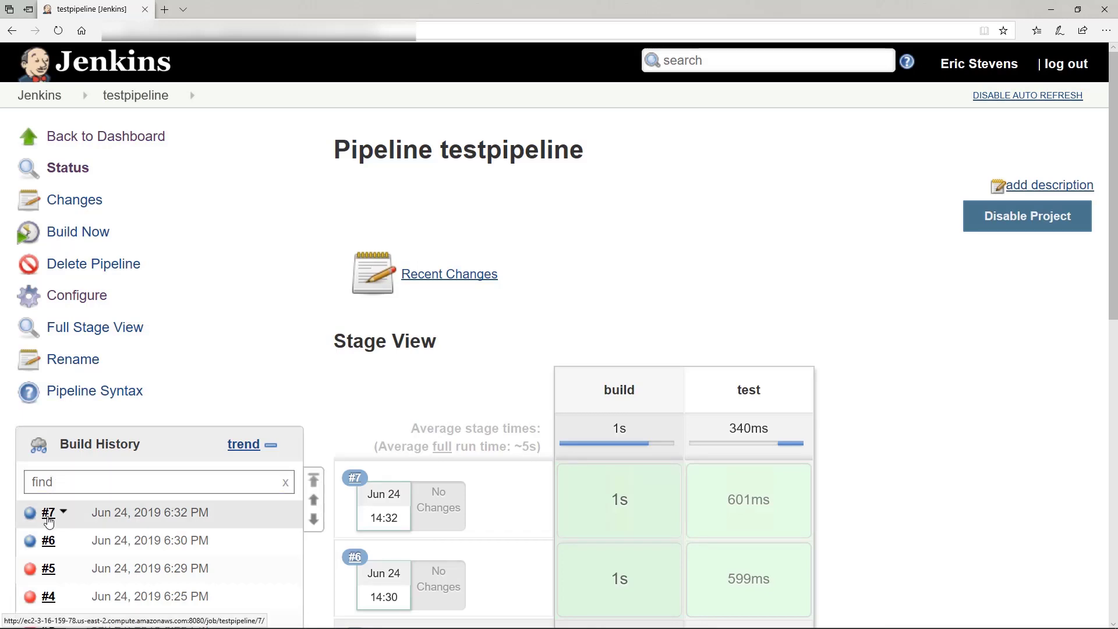
left_click(48, 512)
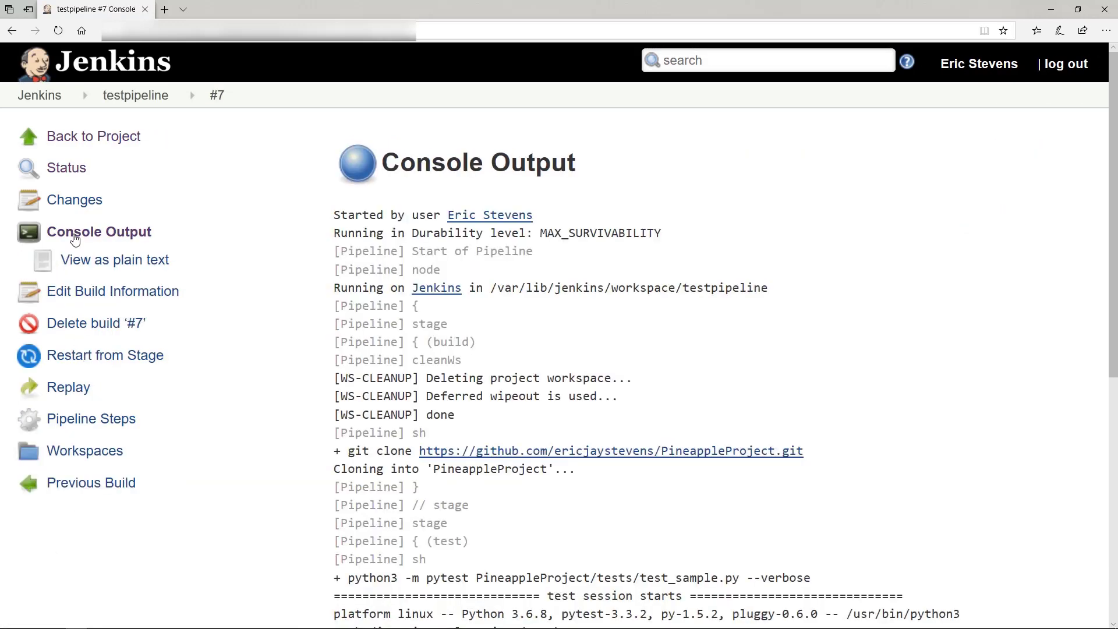
scroll("down", 3)
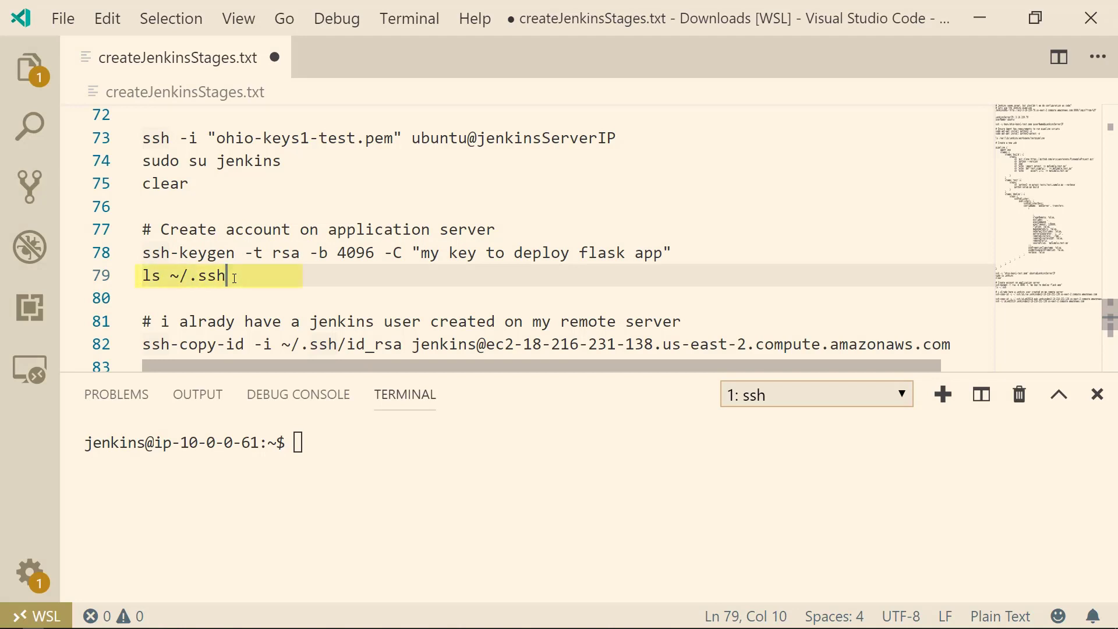
List ~/.ssh/id_rsa* as the jenkins user to confirm the key pair exists
type("/id_rsa*")
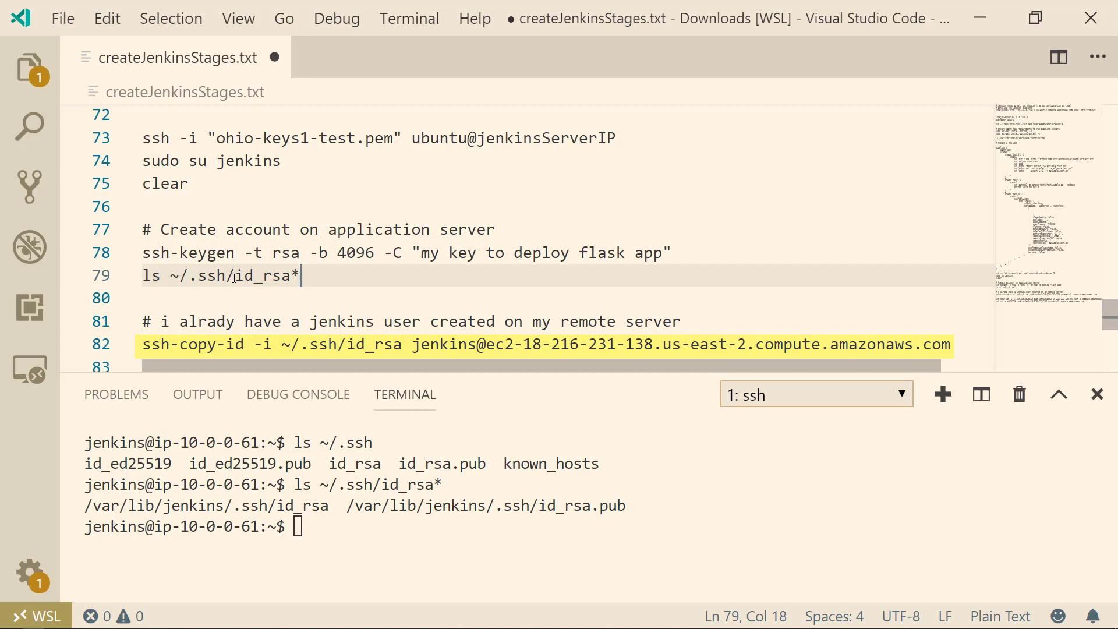
left_click(303, 322)
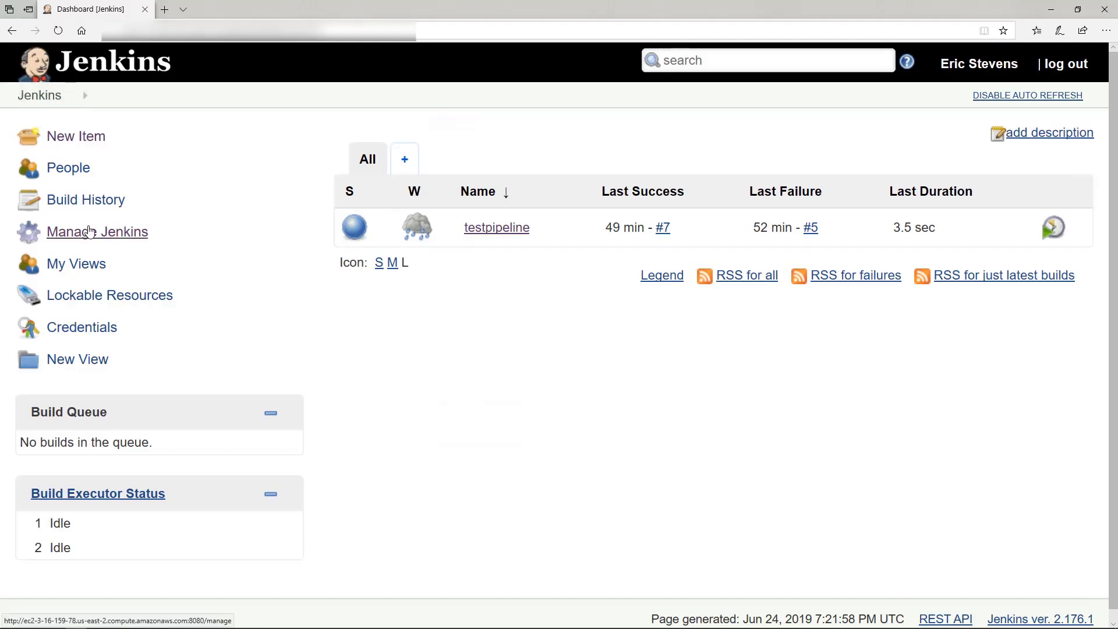
In Manage Plugins, filter Available by 'ssh', tick Publish Over SSH and download-install after restart
left_click(98, 231)
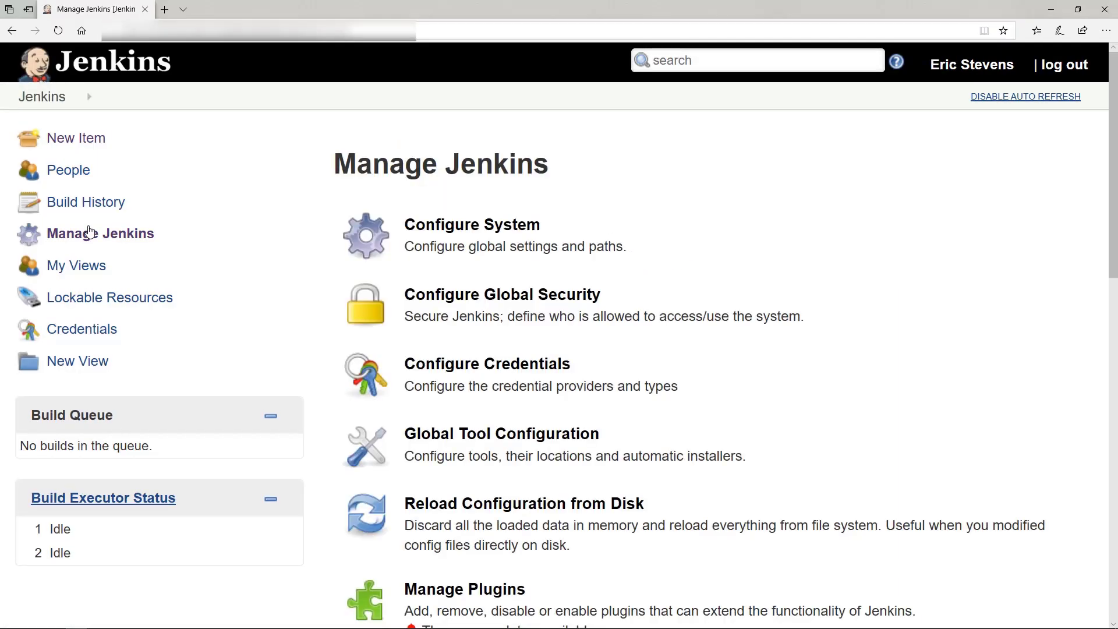
left_click(465, 589)
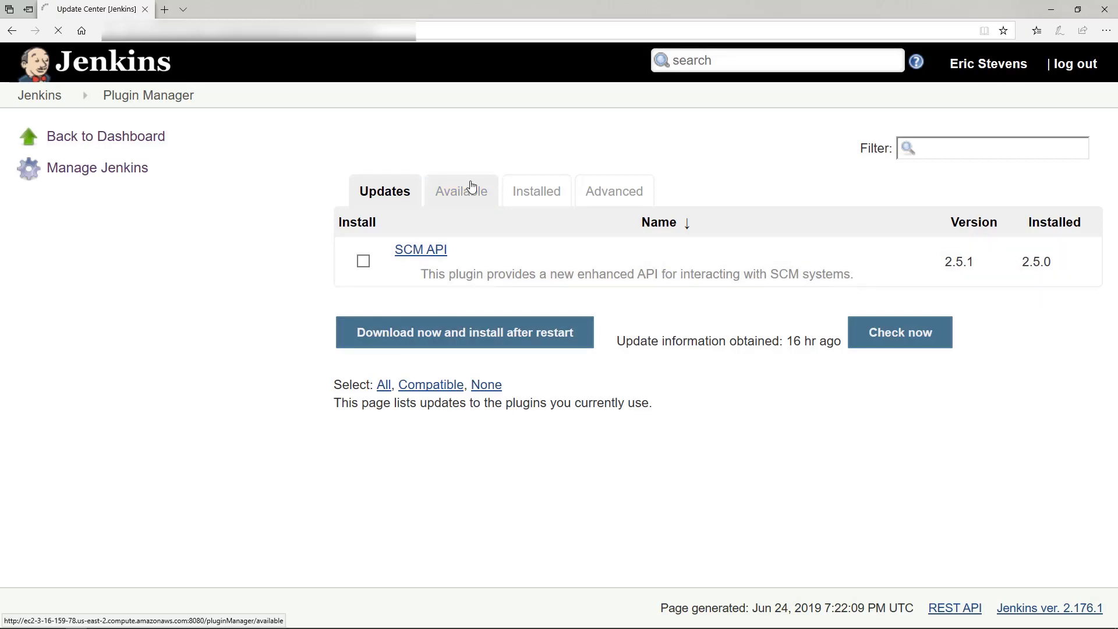
left_click(461, 191)
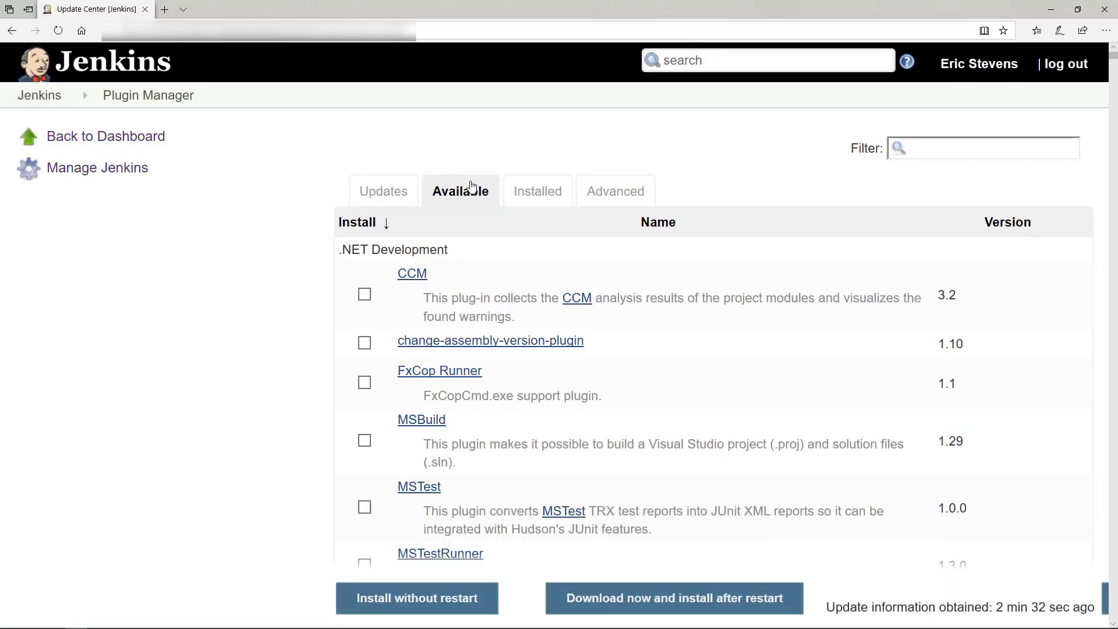
left_click(982, 148)
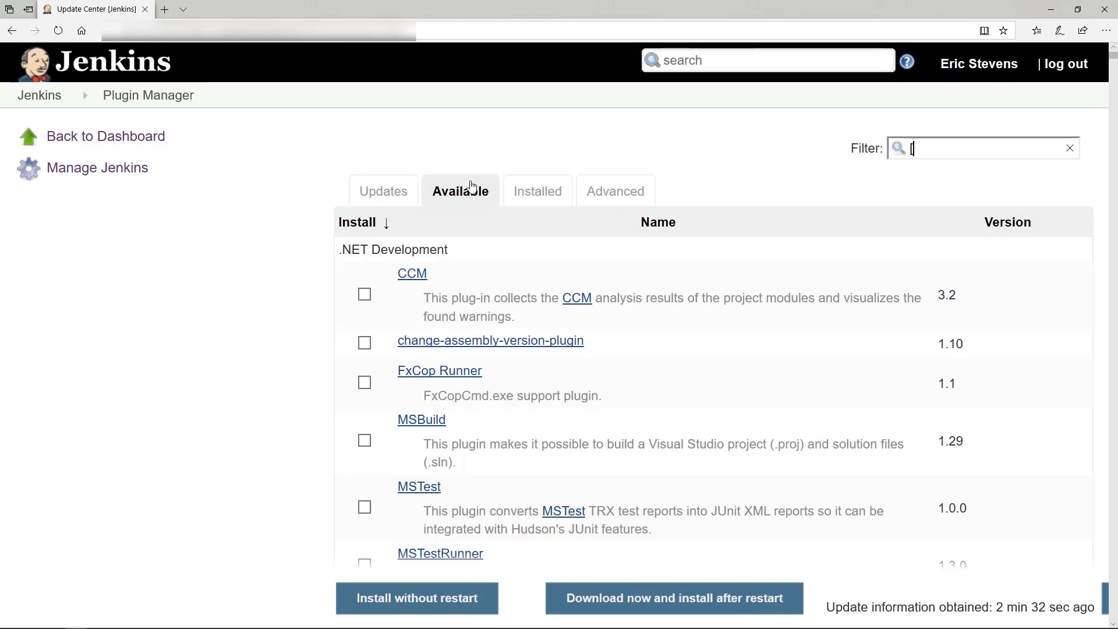
type("ssh")
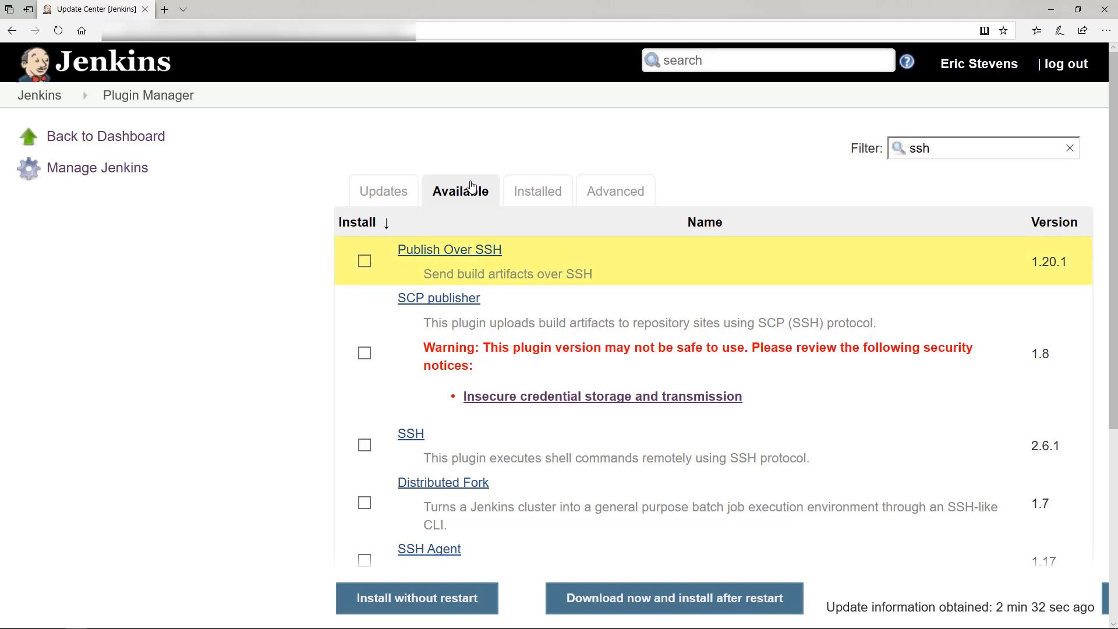
mouse_move(467, 186)
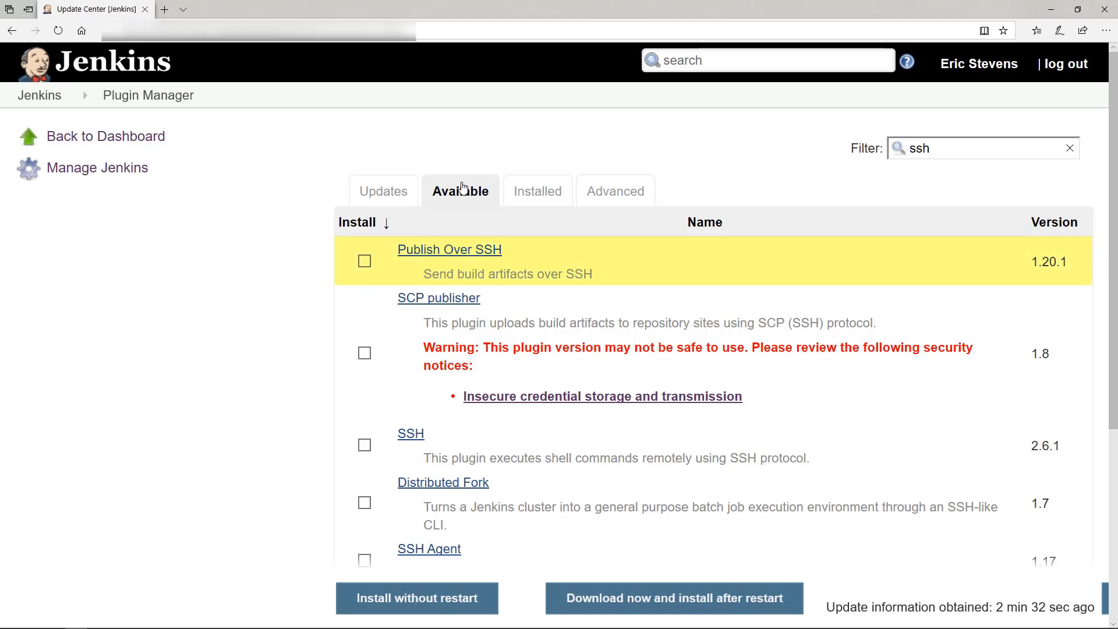
left_click(363, 260)
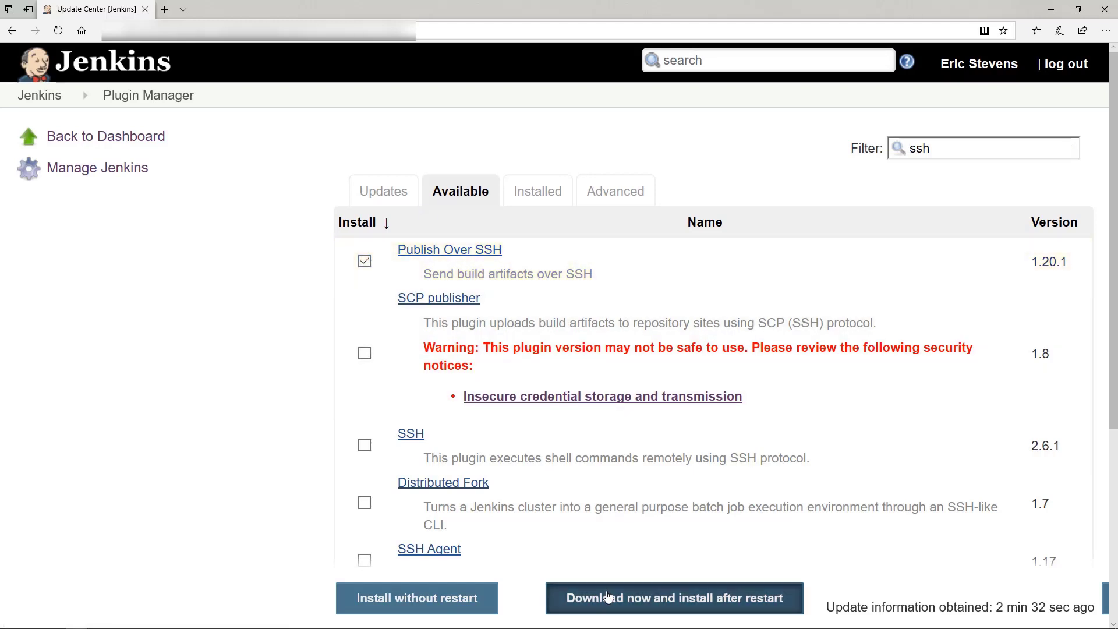
left_click(673, 597)
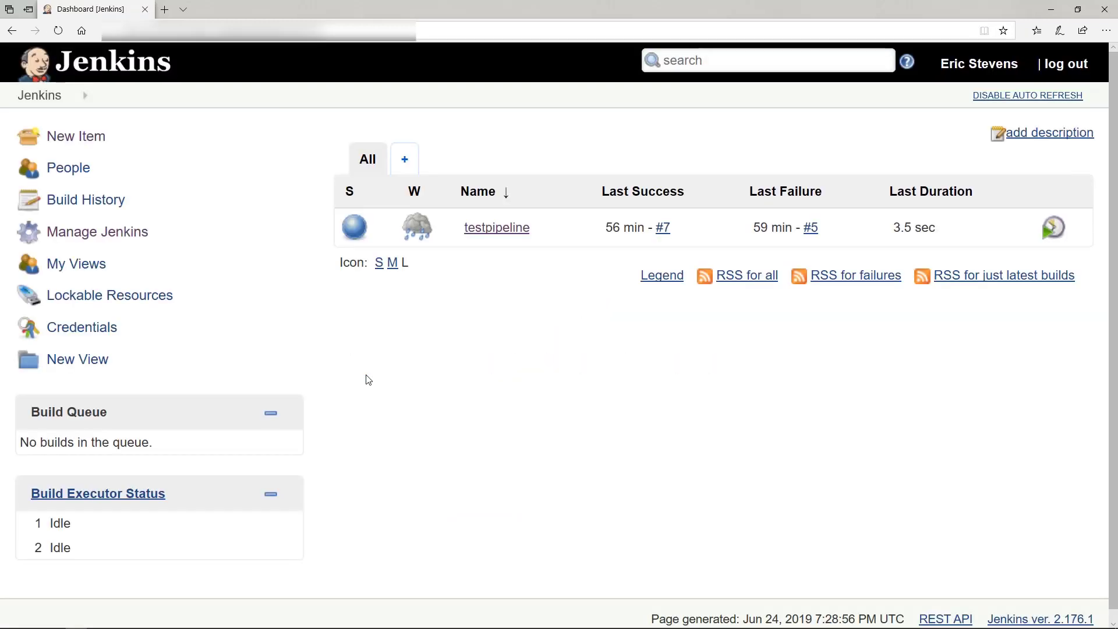
mouse_move(96, 231)
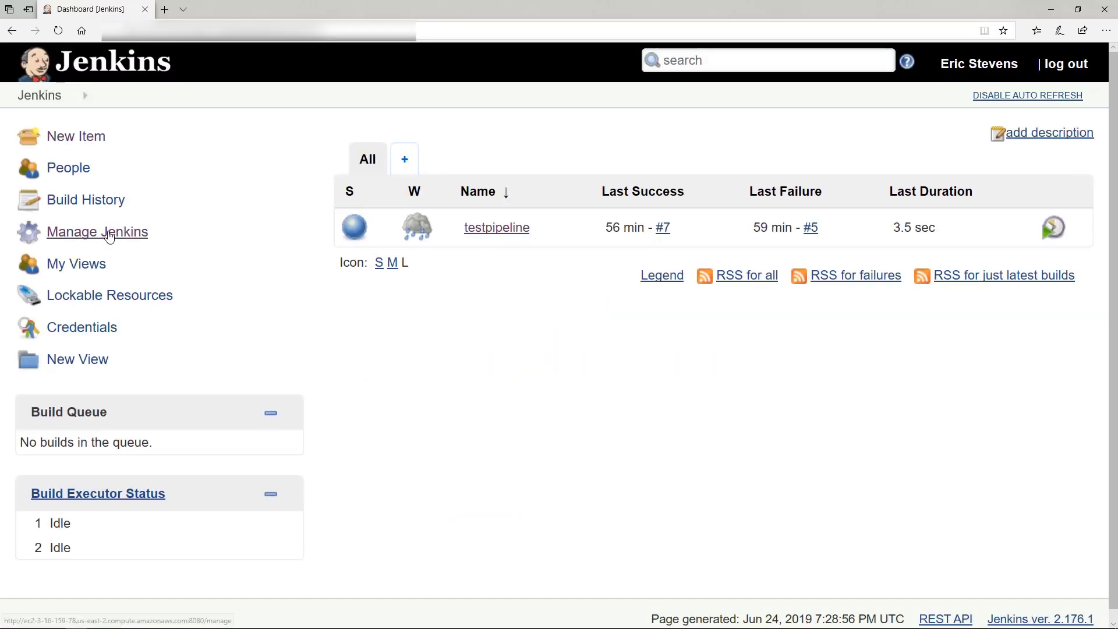
In Configure System, paste the RSA private key and passphrase under Publish over SSH
left_click(96, 231)
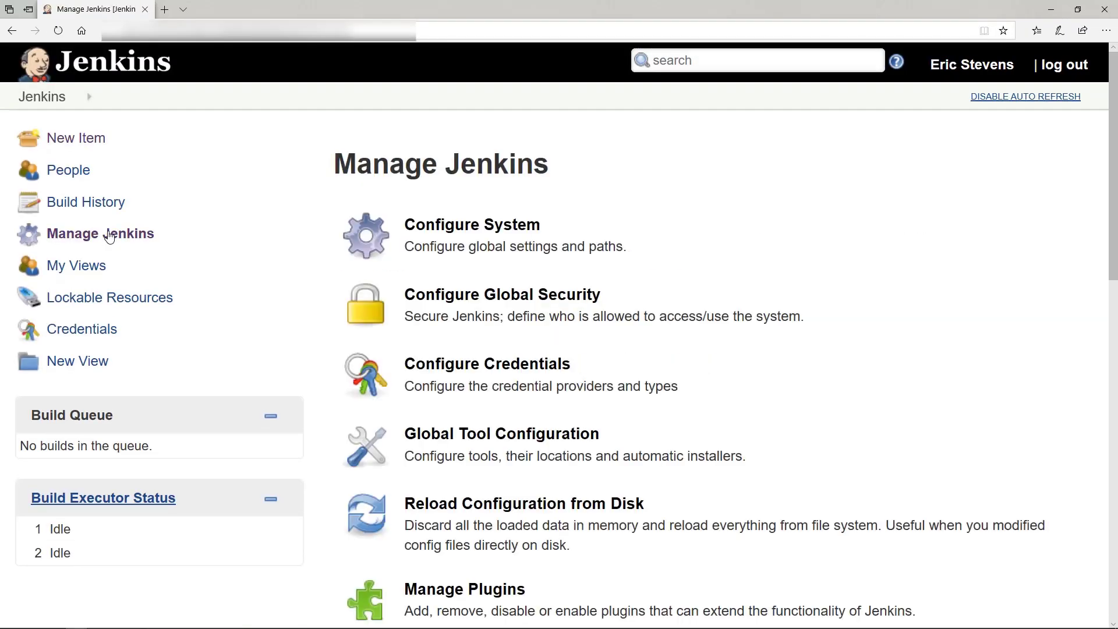
left_click(472, 225)
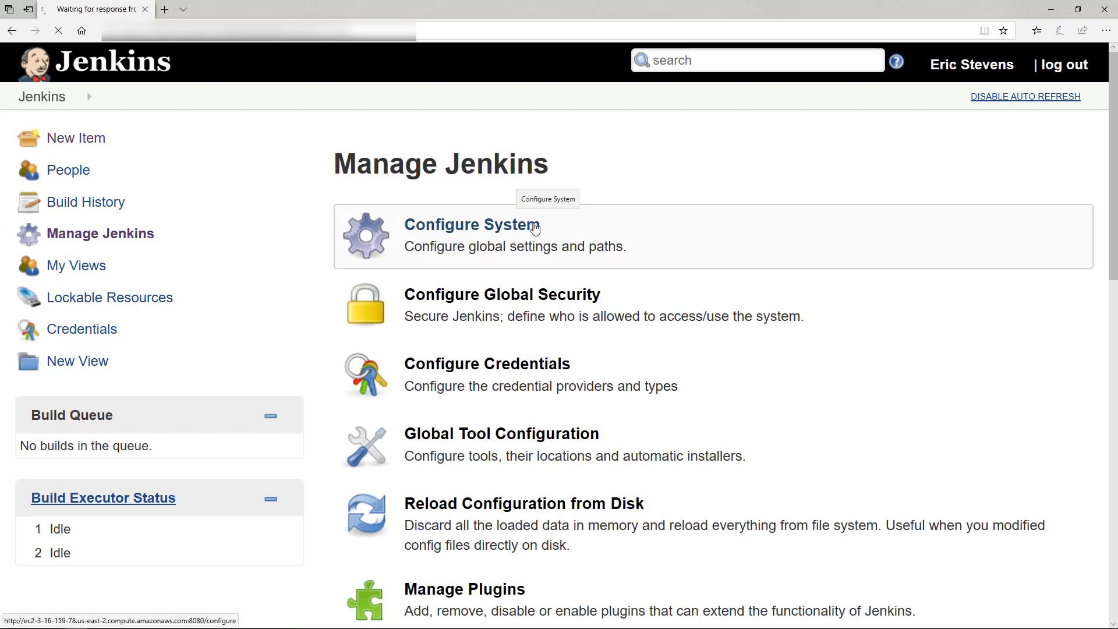
left_click(472, 225)
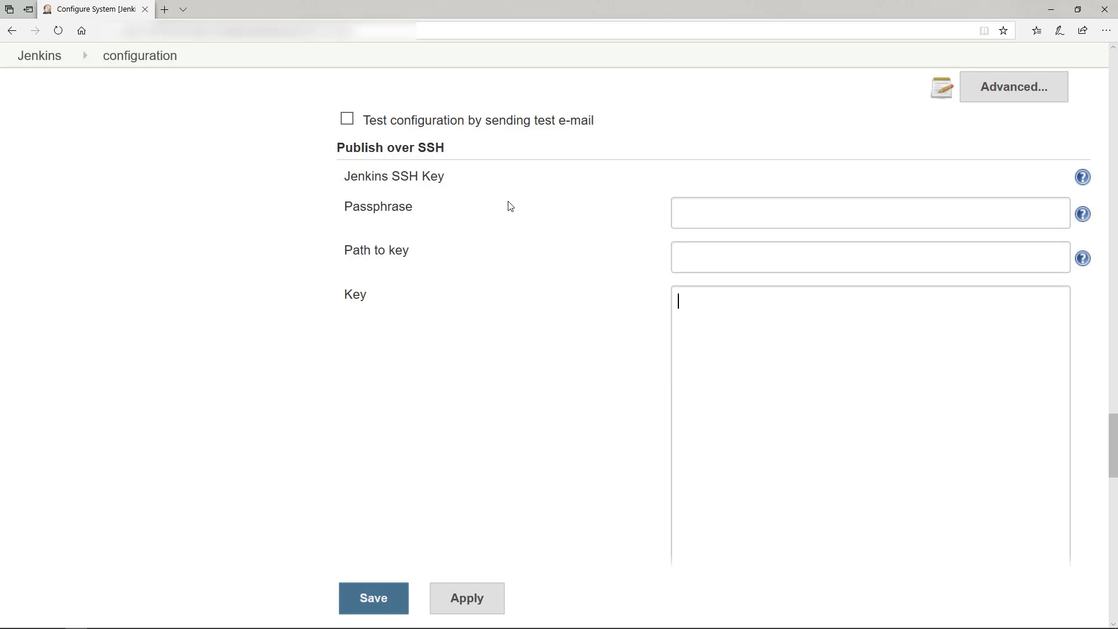
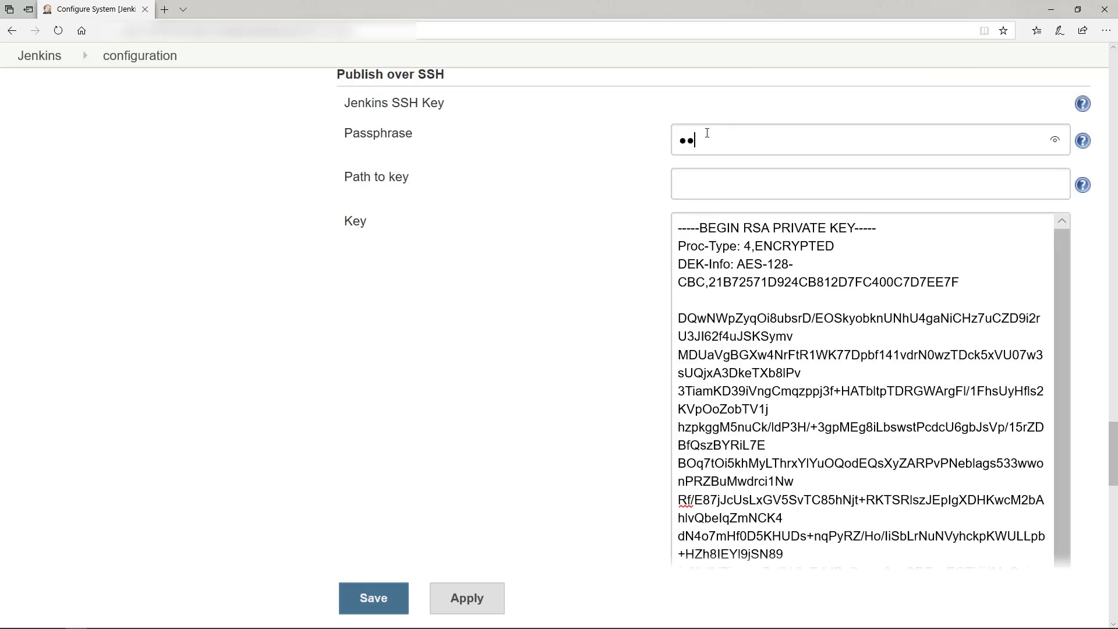
Add an SSH server named 'webserver' for user 'jenkins' and test the connection successfully
scroll("down", 3)
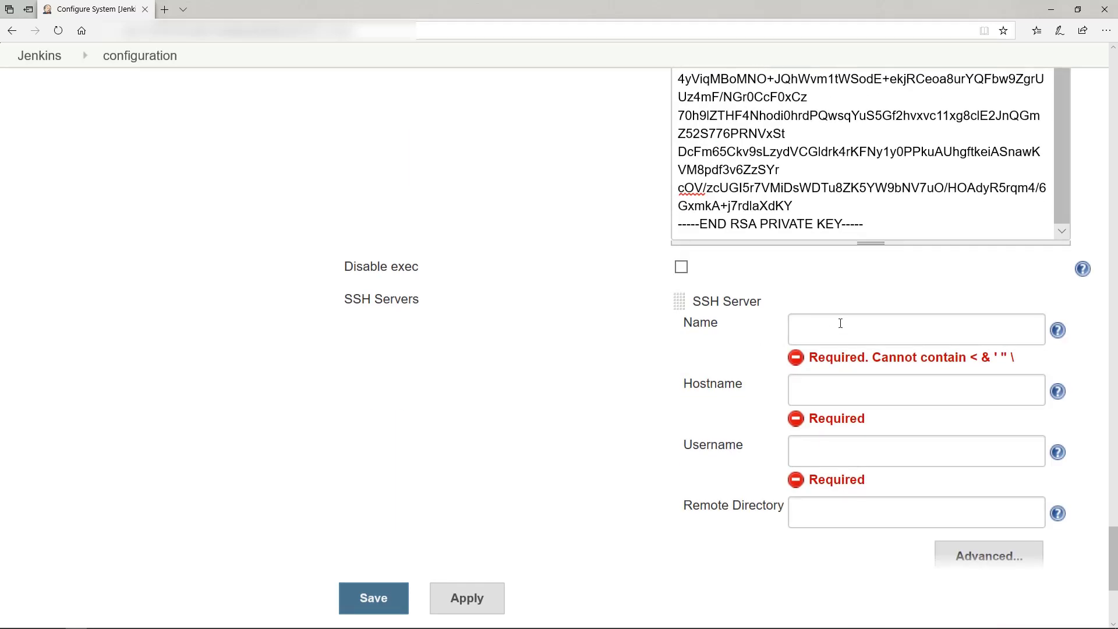
type("webserver")
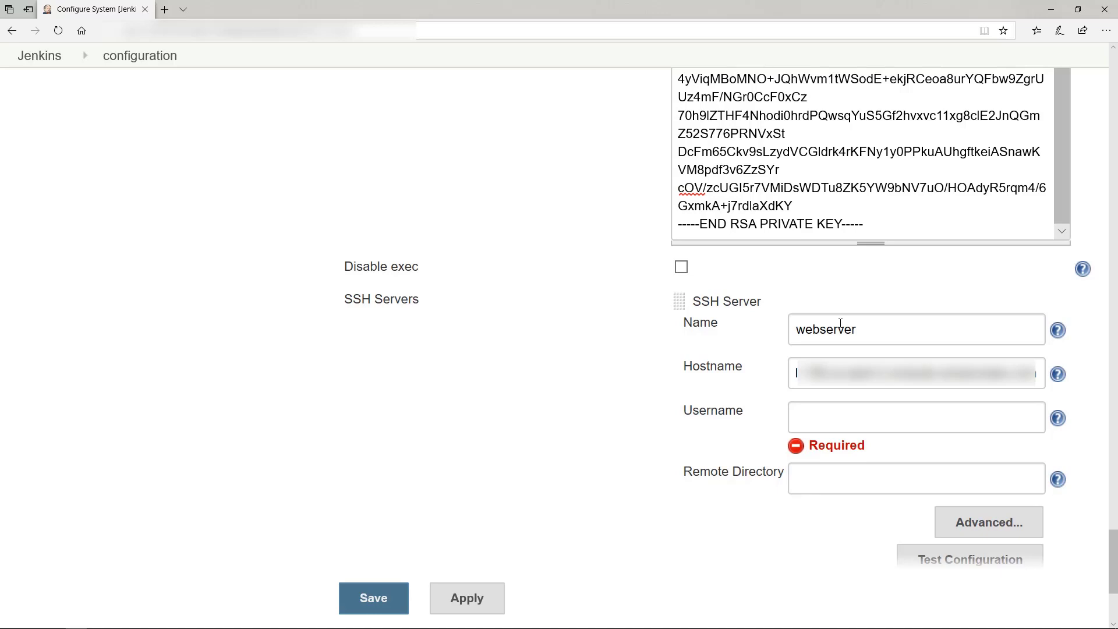
type("jenkins")
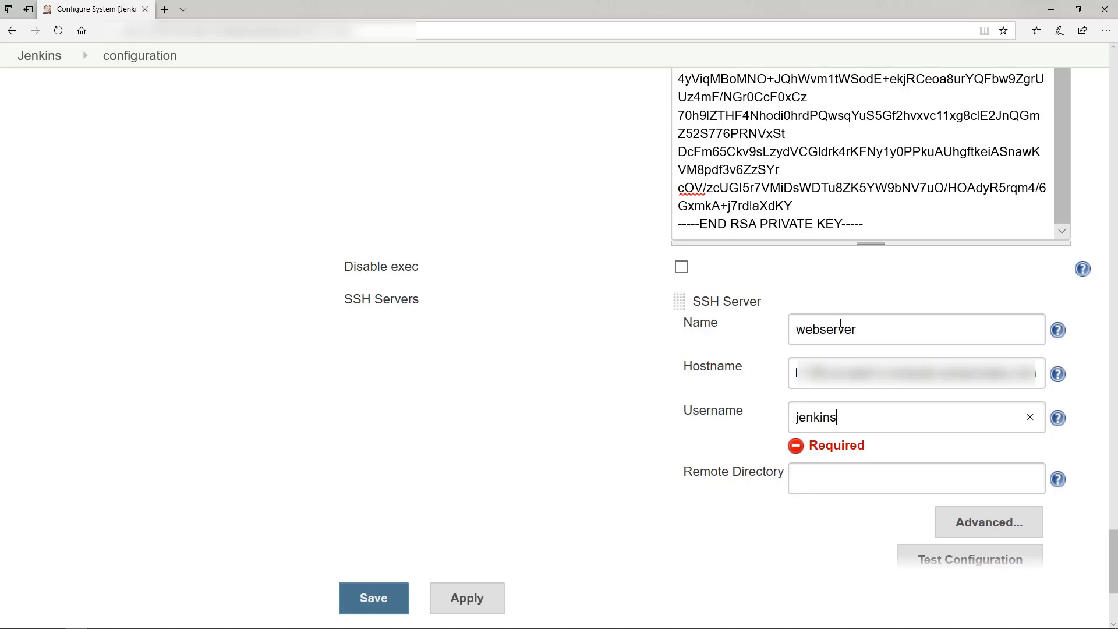
left_click(969, 558)
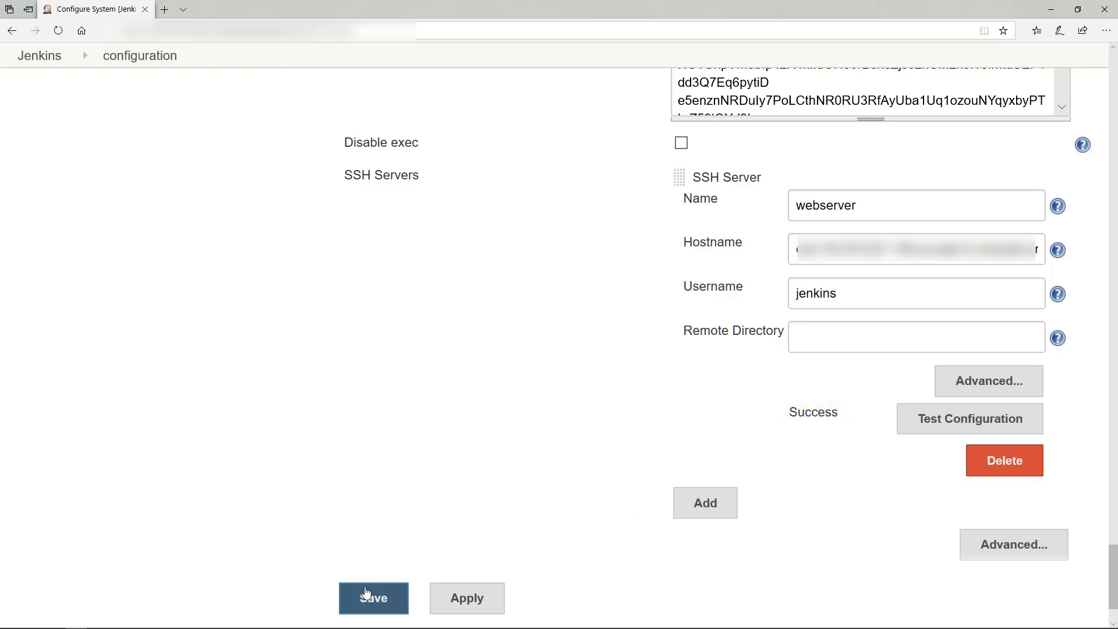
Save the system configuration and return to testpipeline's pipeline script
left_click(373, 598)
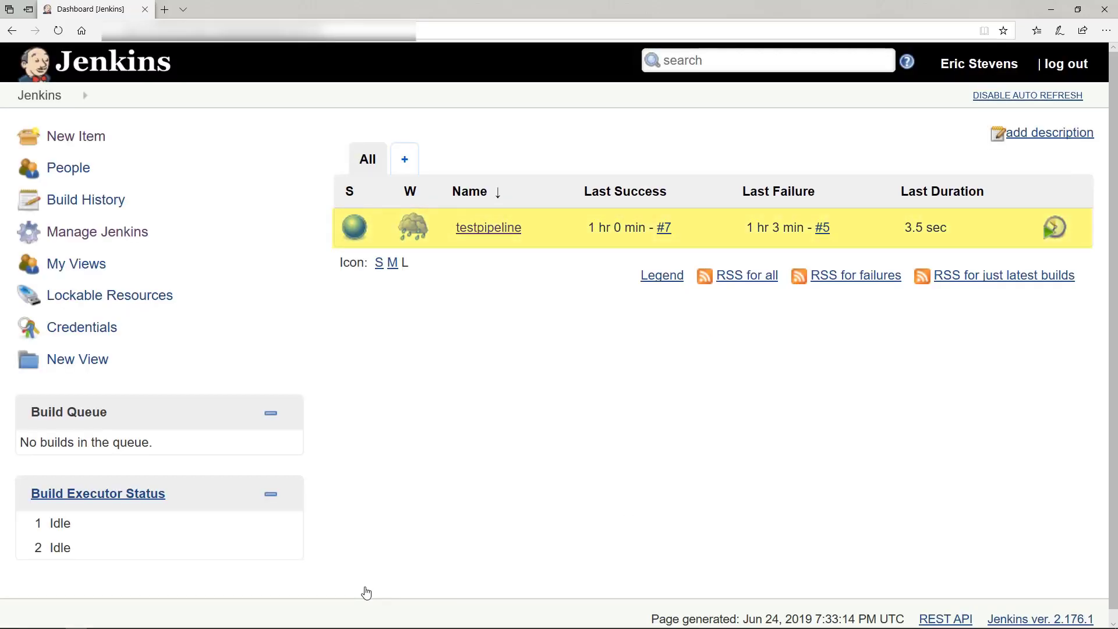
left_click(488, 227)
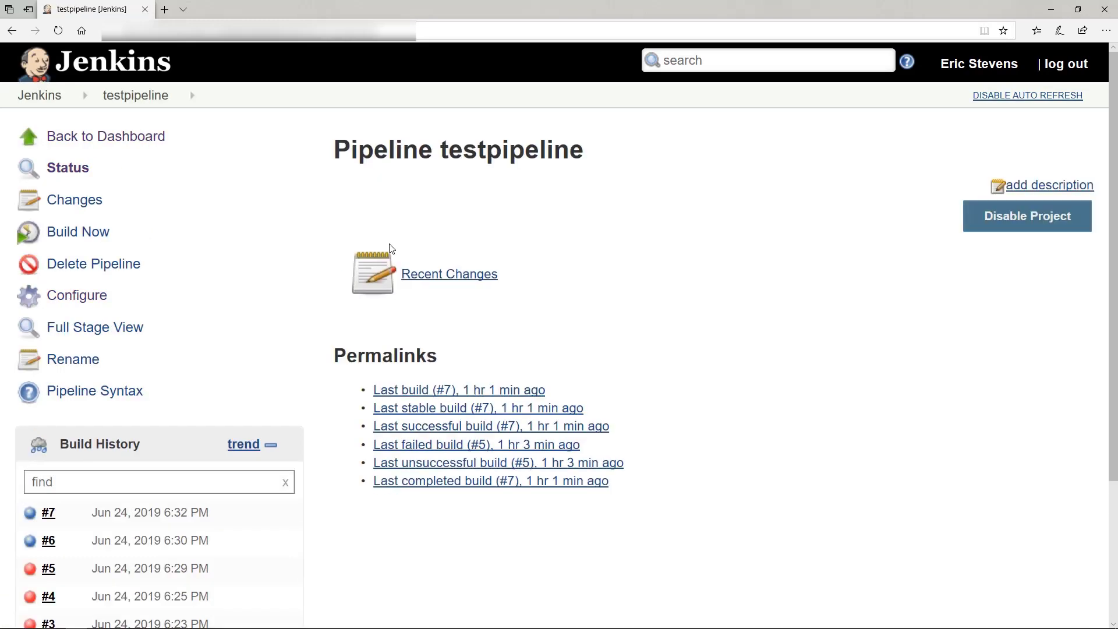
left_click(77, 295)
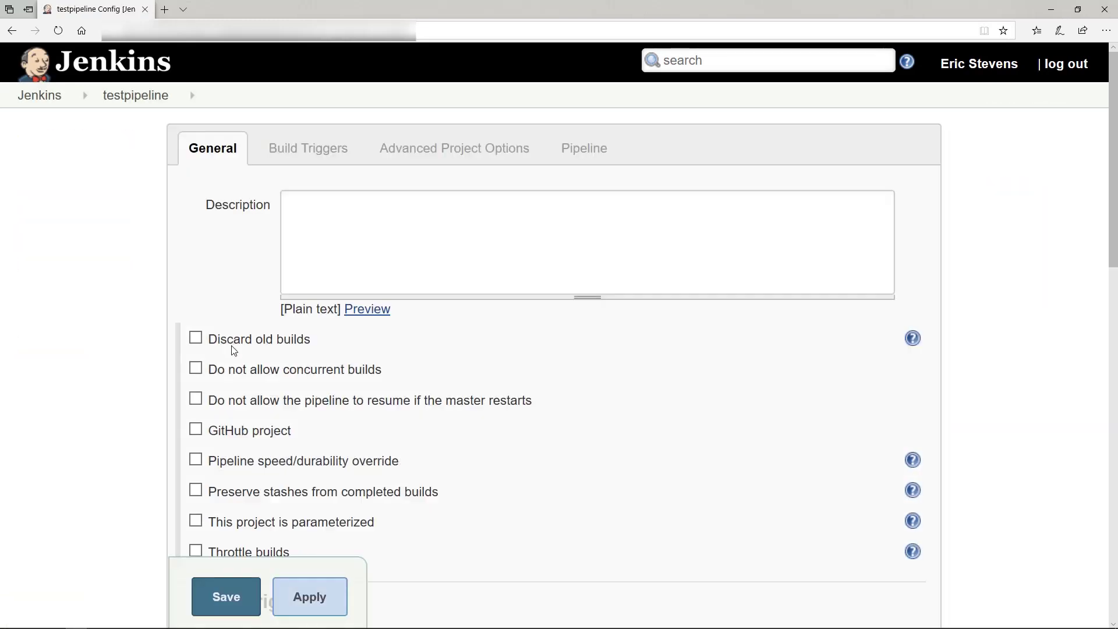
left_click(582, 148)
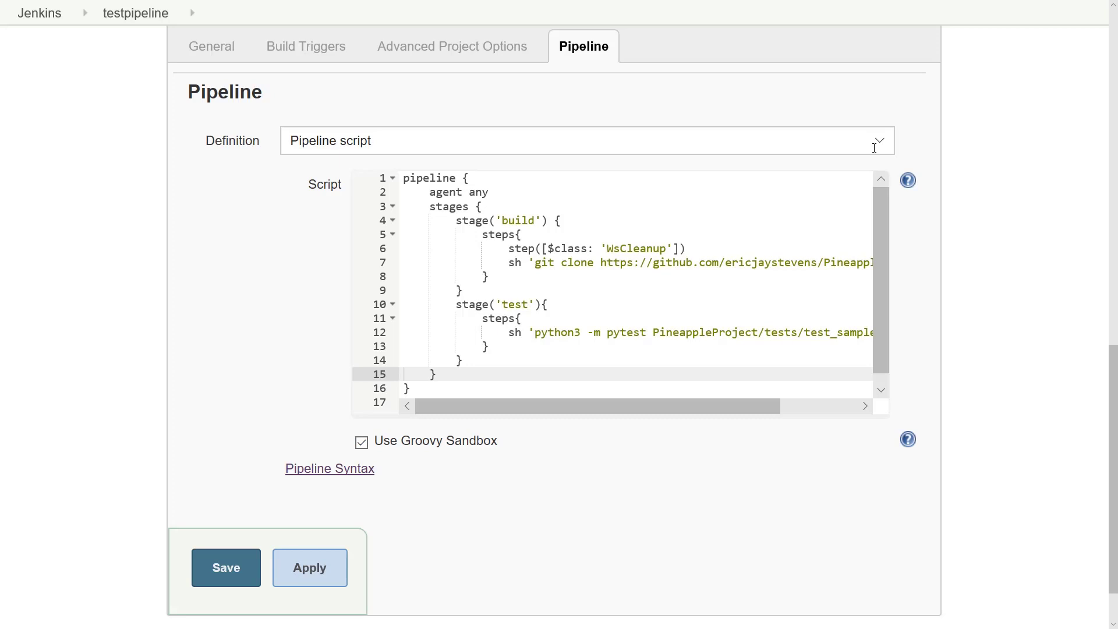
Add sh 'cd PineappleProject; python3 setup.py build' to the build stage and start a stage('deploy')
type("sh 'cd PineappleProject; python3 setup.py build'")
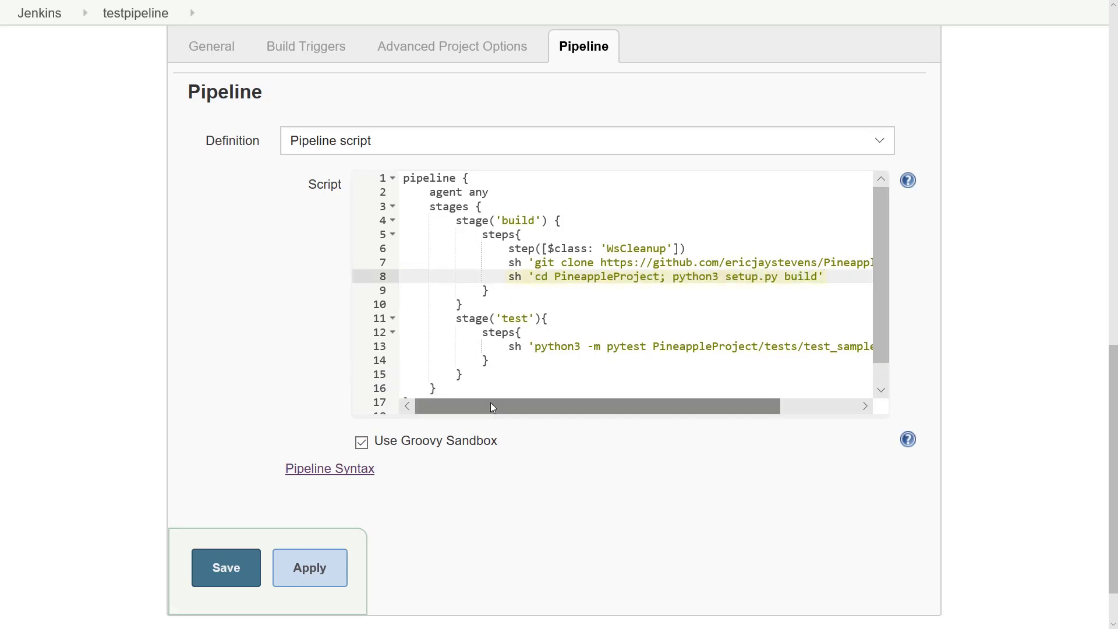
double_click(663, 278)
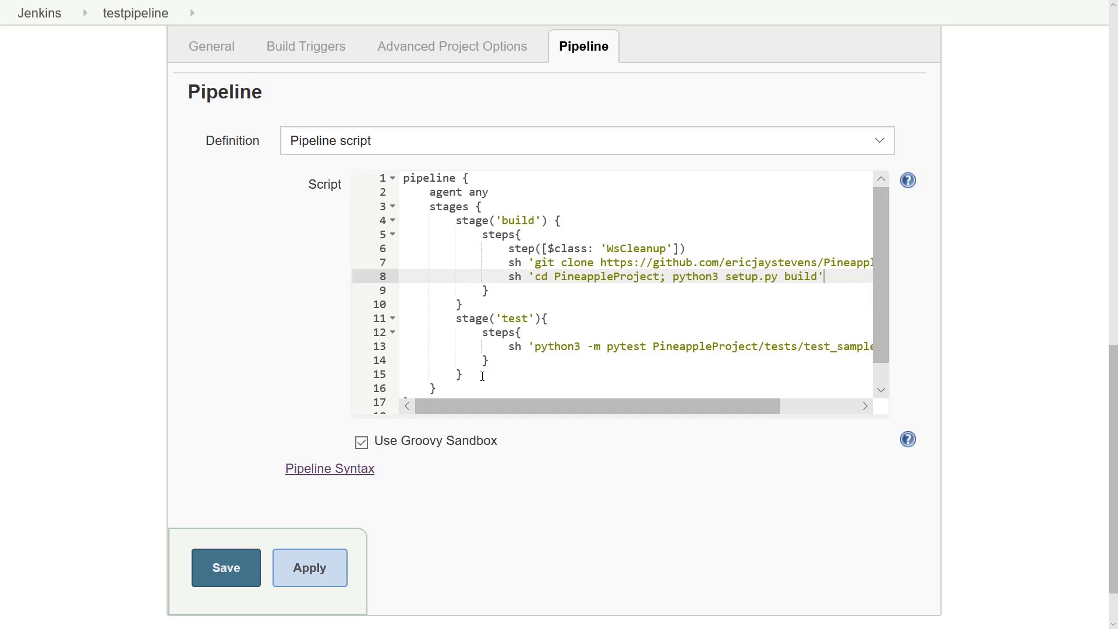
type("stage('deploy')")
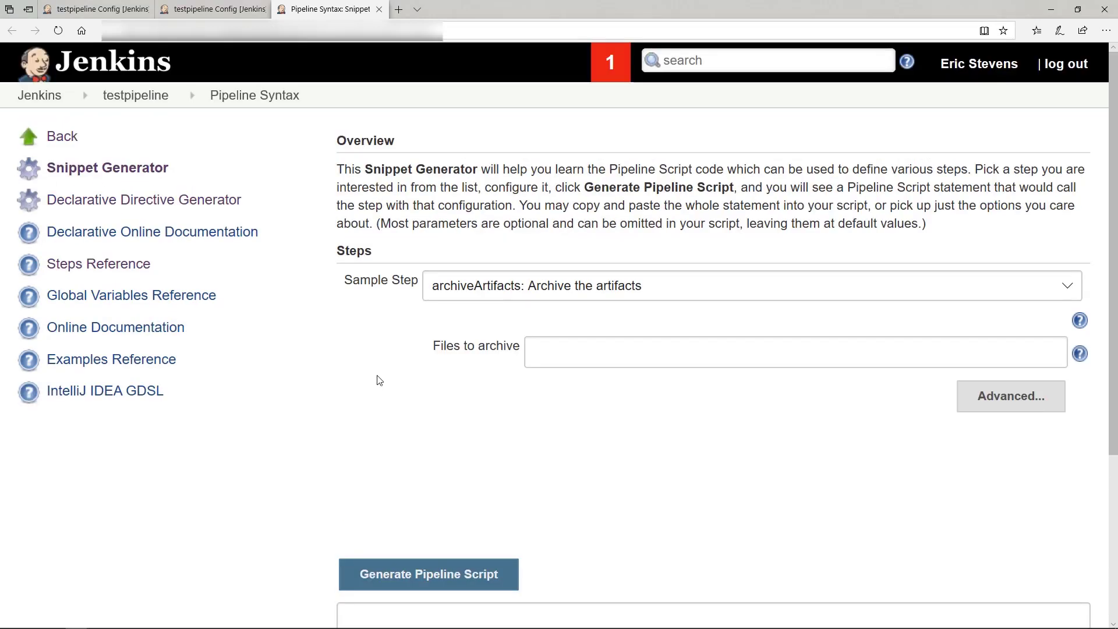
Generate an sshPublisher snippet for the webserver with source files PineappleProject/build/lib/pypineapple
left_click(749, 285)
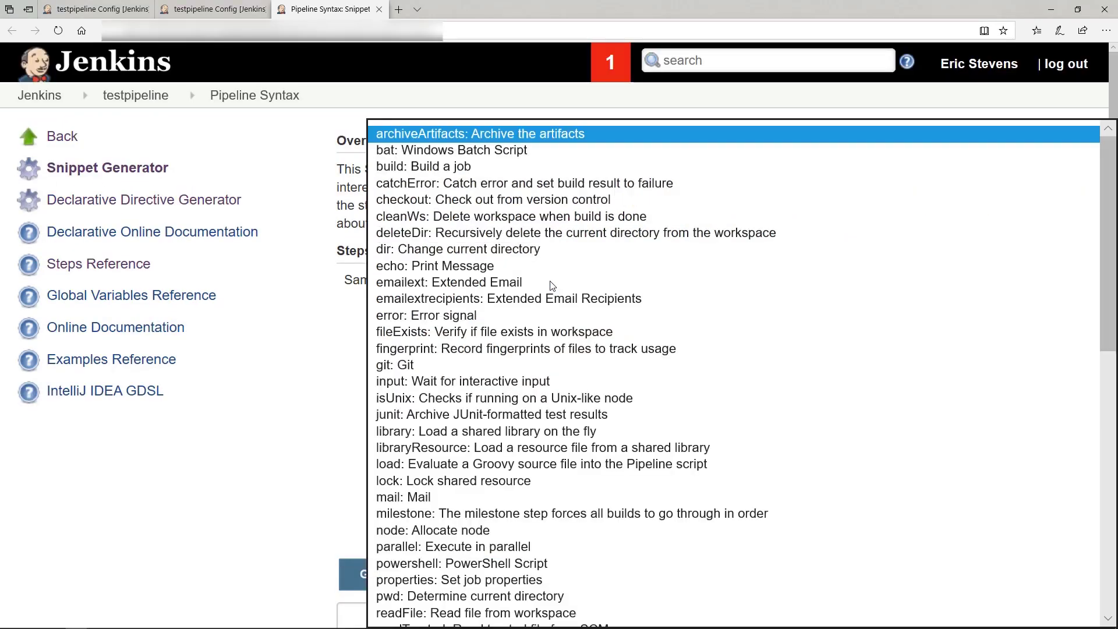
scroll("down", 3)
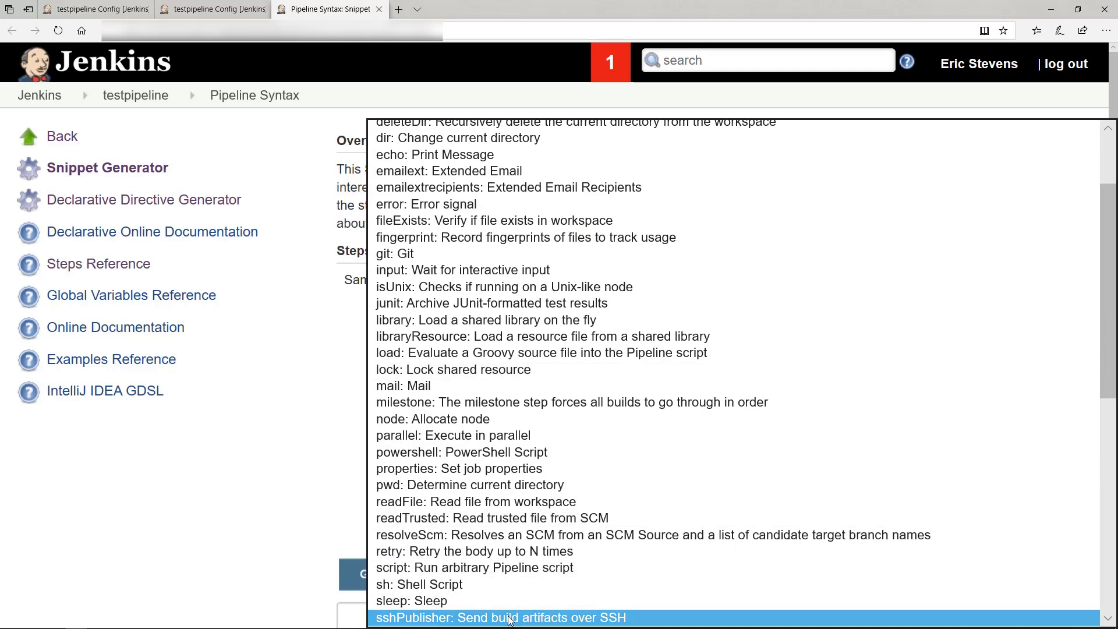
left_click(501, 617)
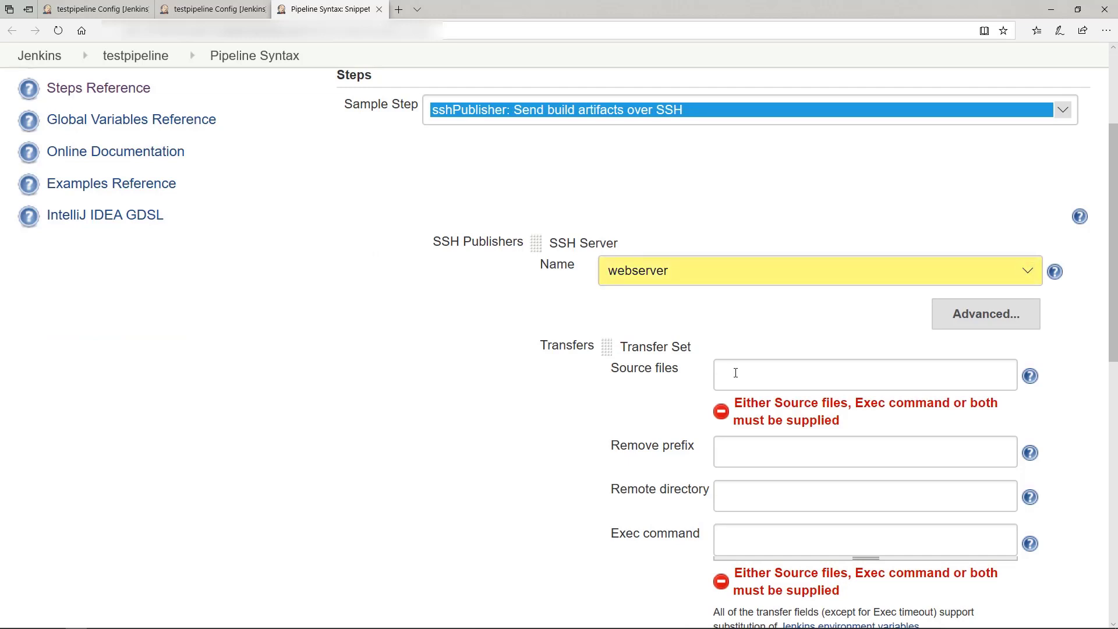
type("PineappleProject/build/lib/pypineapple")
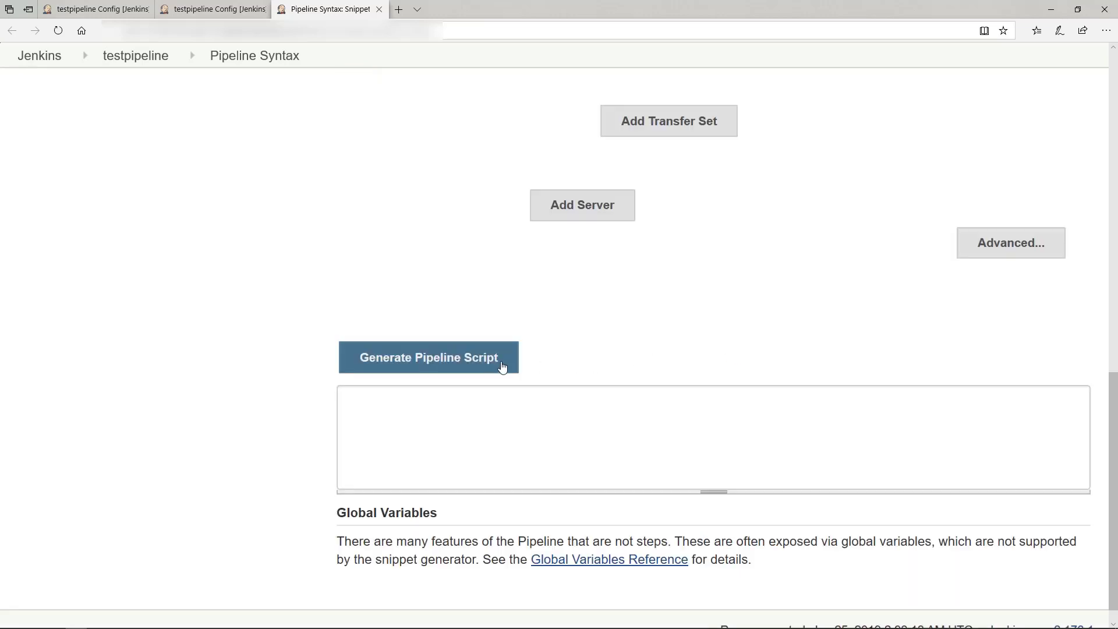
left_click(428, 358)
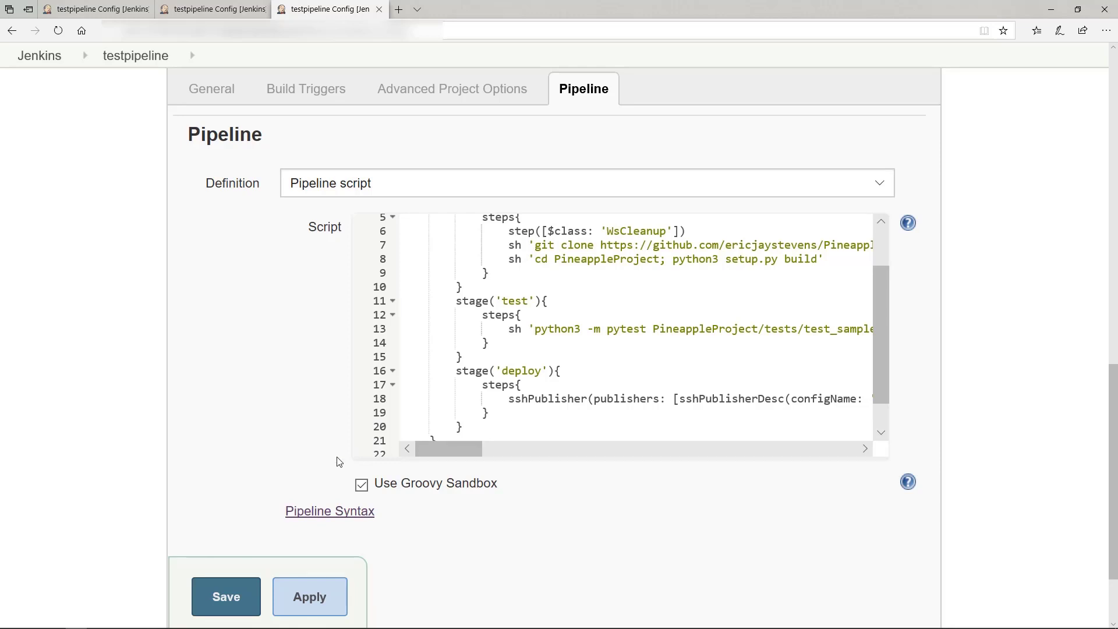
Save testpipeline with the deploy stage and run build #17, watching its console output
left_click(225, 597)
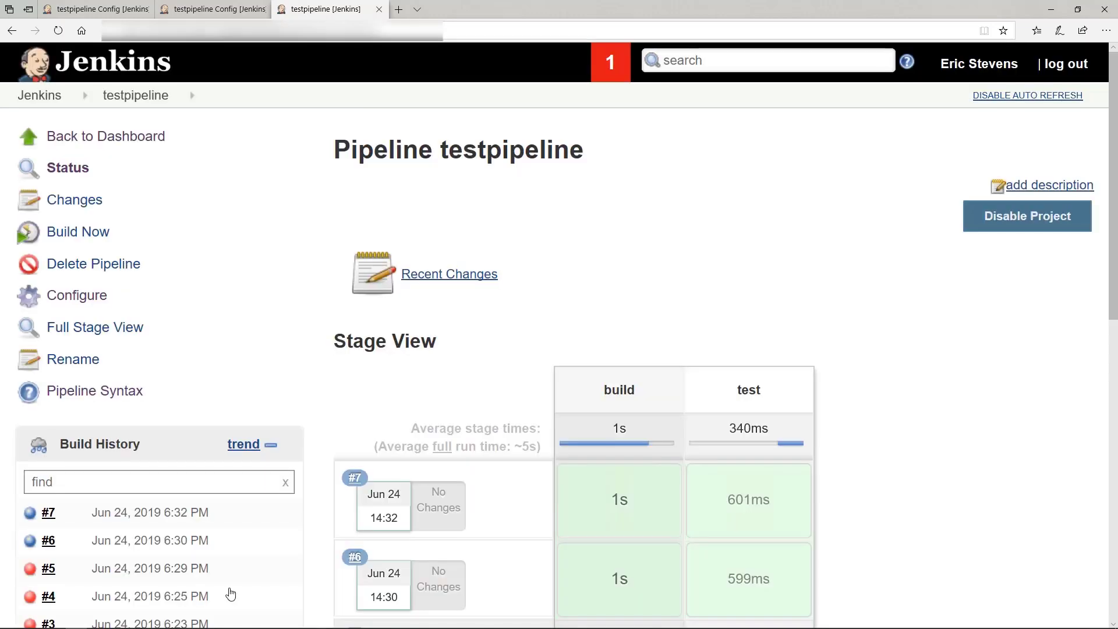
left_click(78, 232)
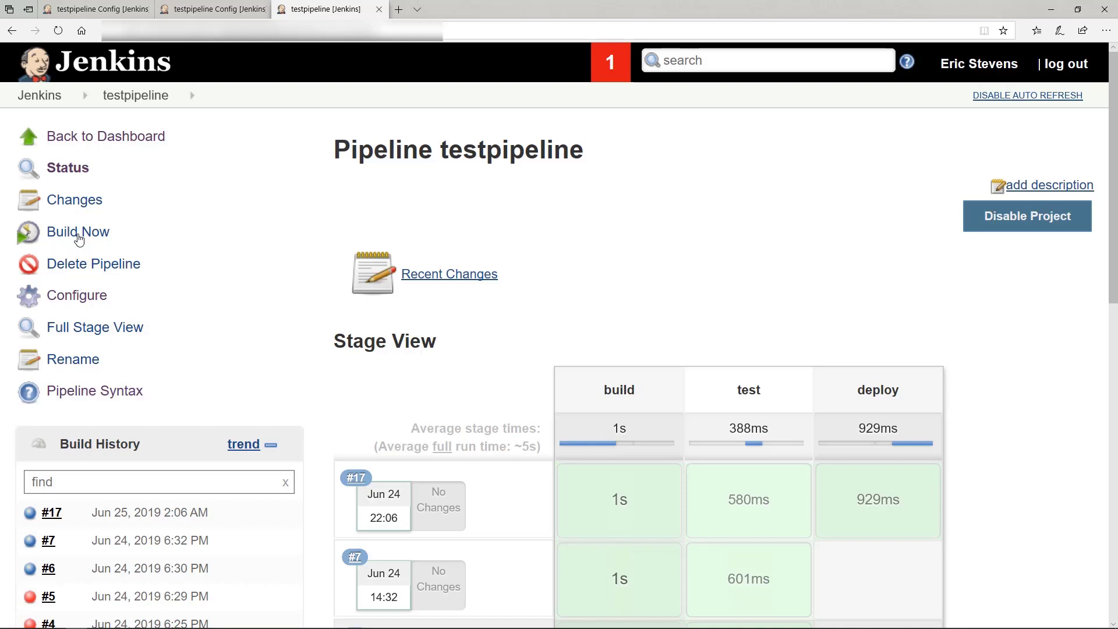
mouse_move(68, 518)
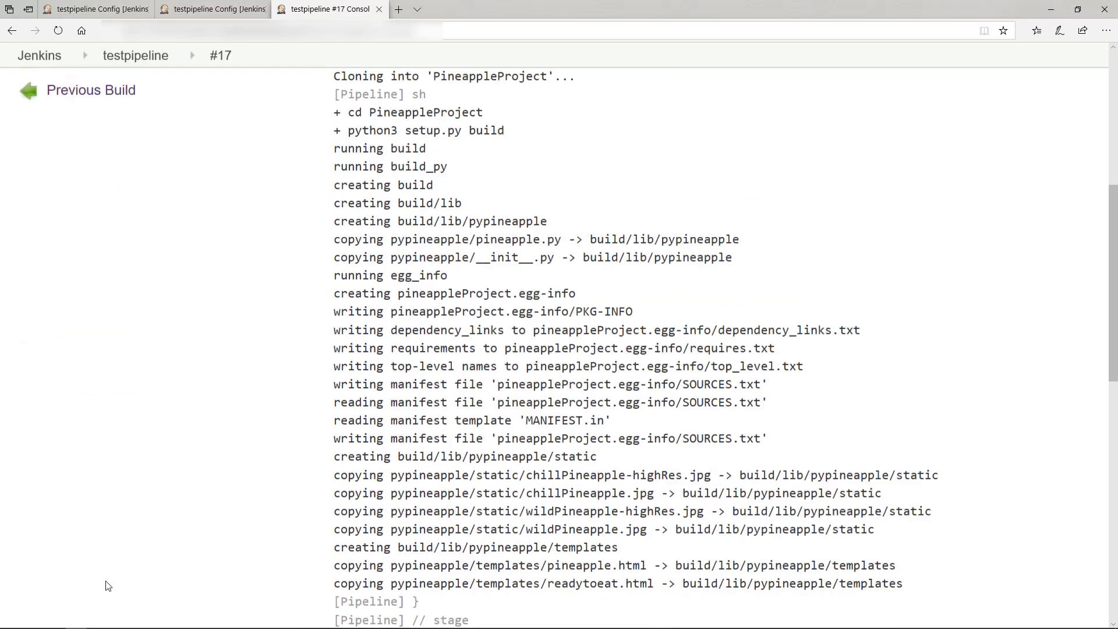
scroll("down", 3)
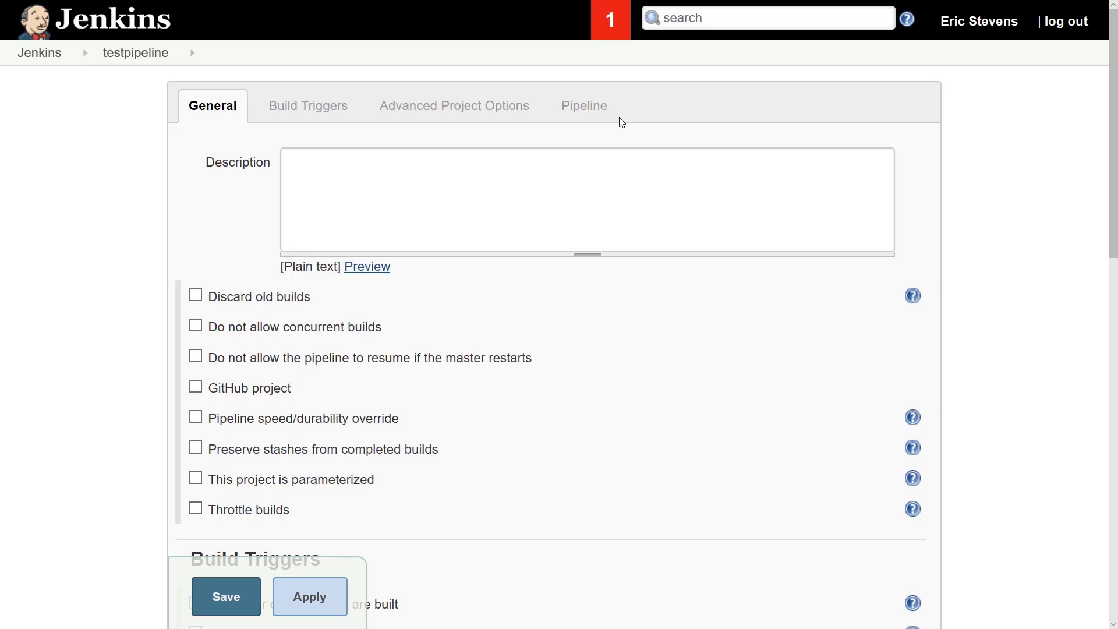
Change the deploy step's sourceFiles to PineappleProject/build/lib/pypineapple/**/* and save
left_click(583, 106)
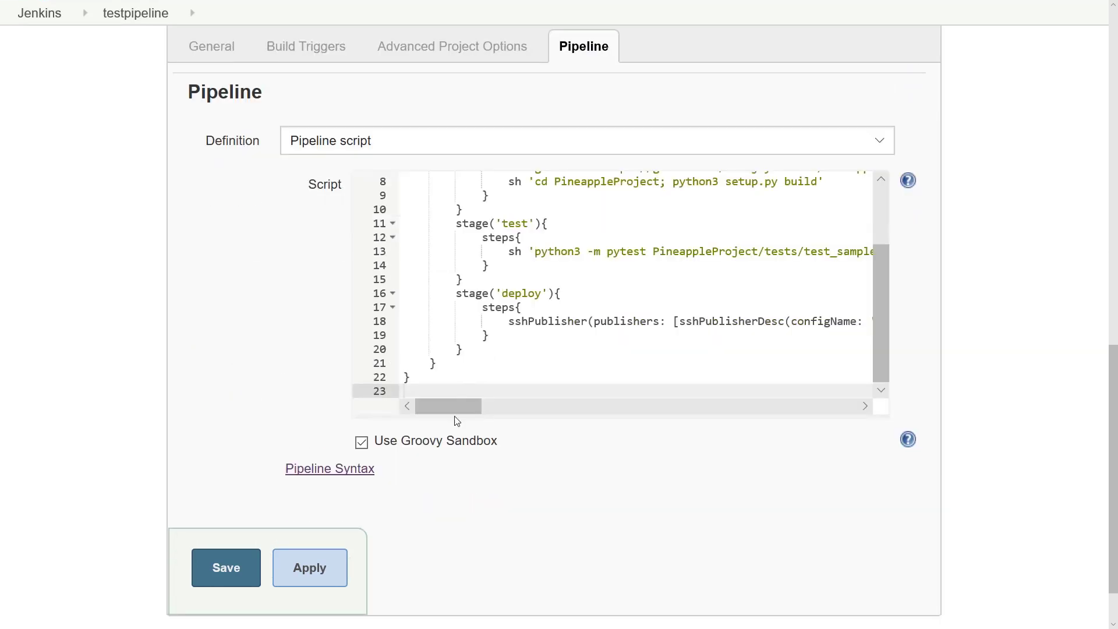
left_click_drag(448, 405, 739, 406)
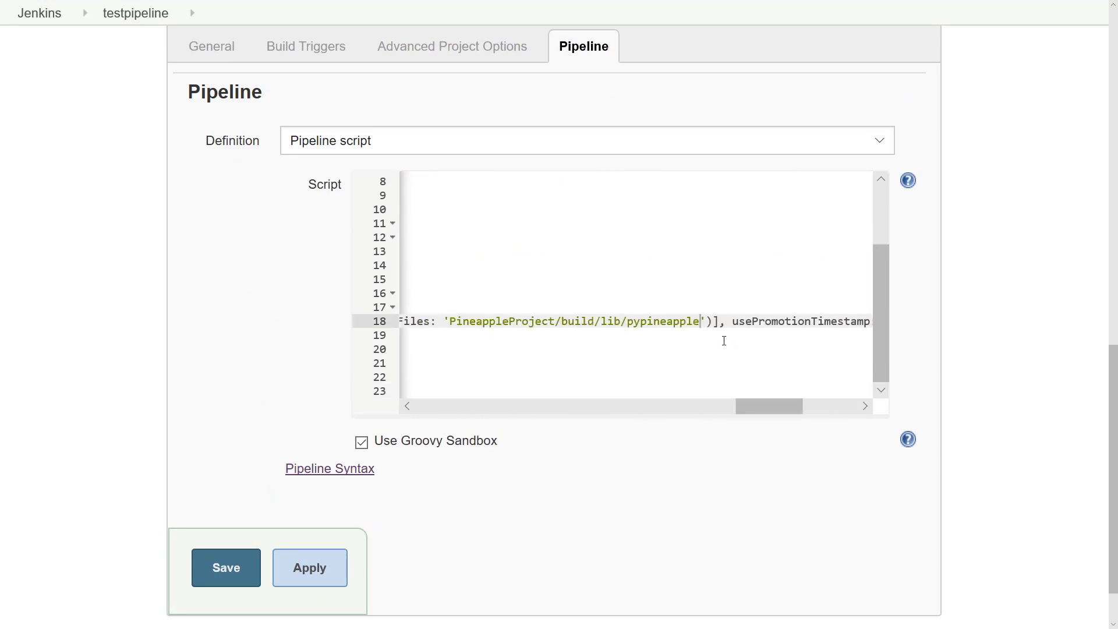
type("/**")
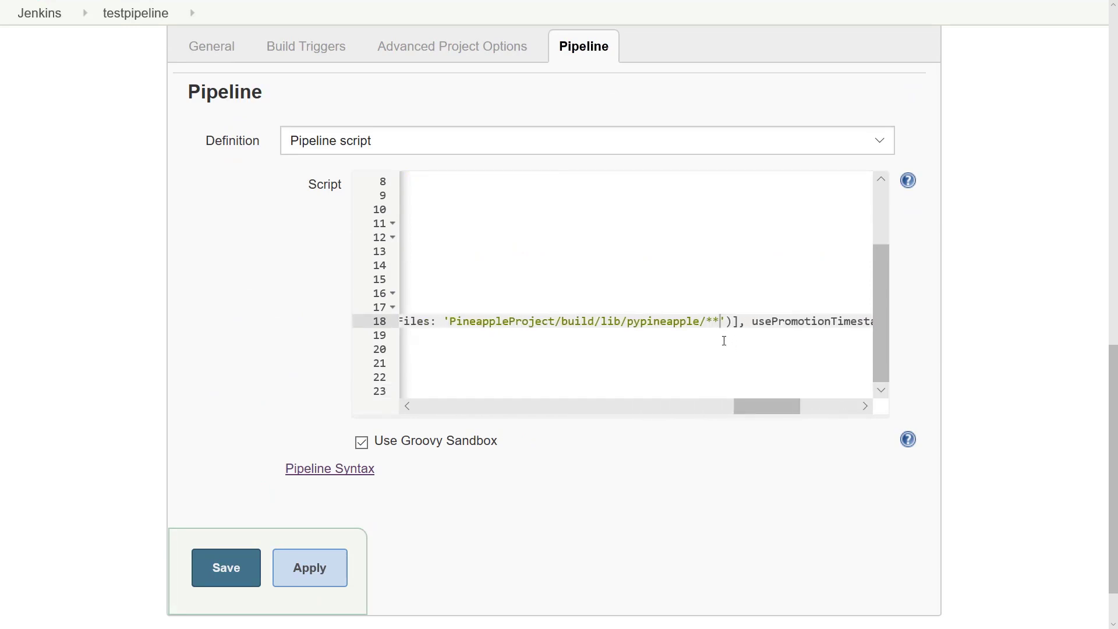
type("/")
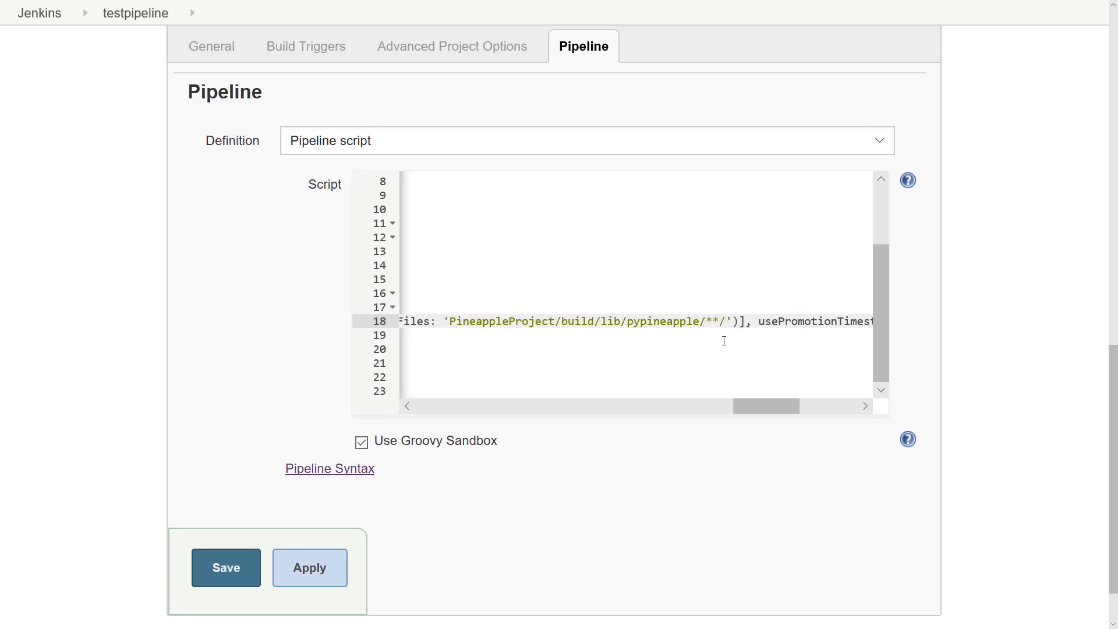
type("*")
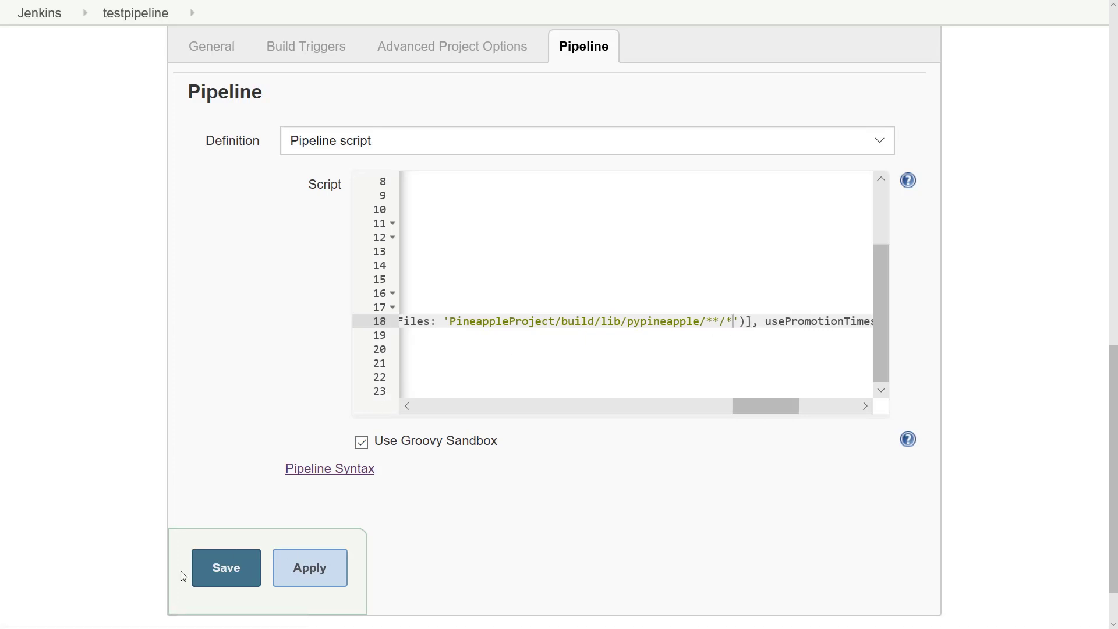
left_click(225, 568)
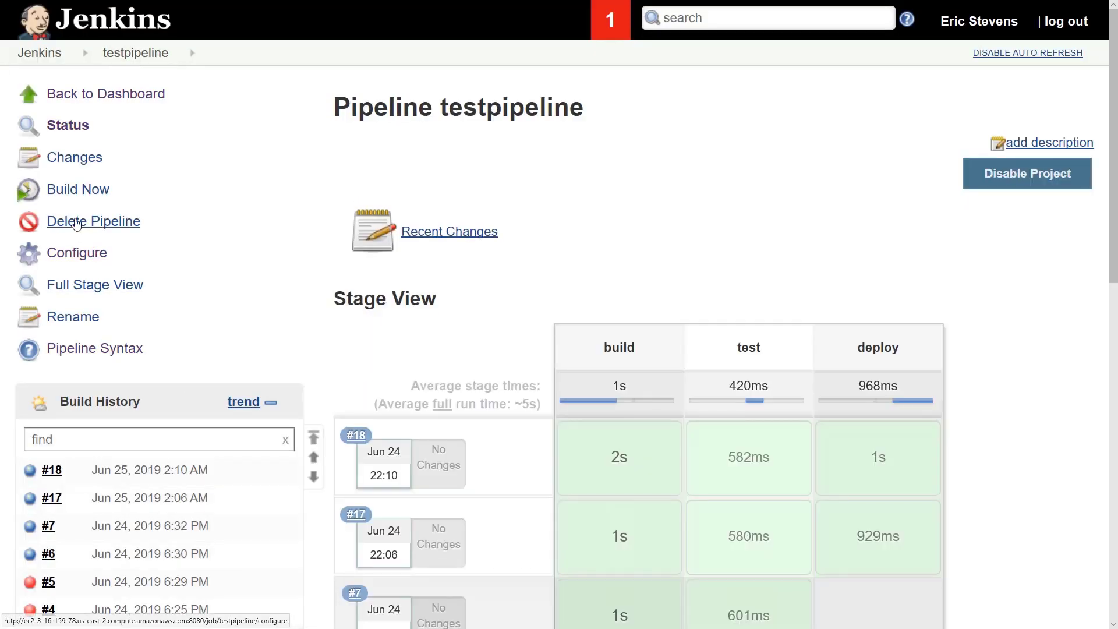
mouse_move(78, 189)
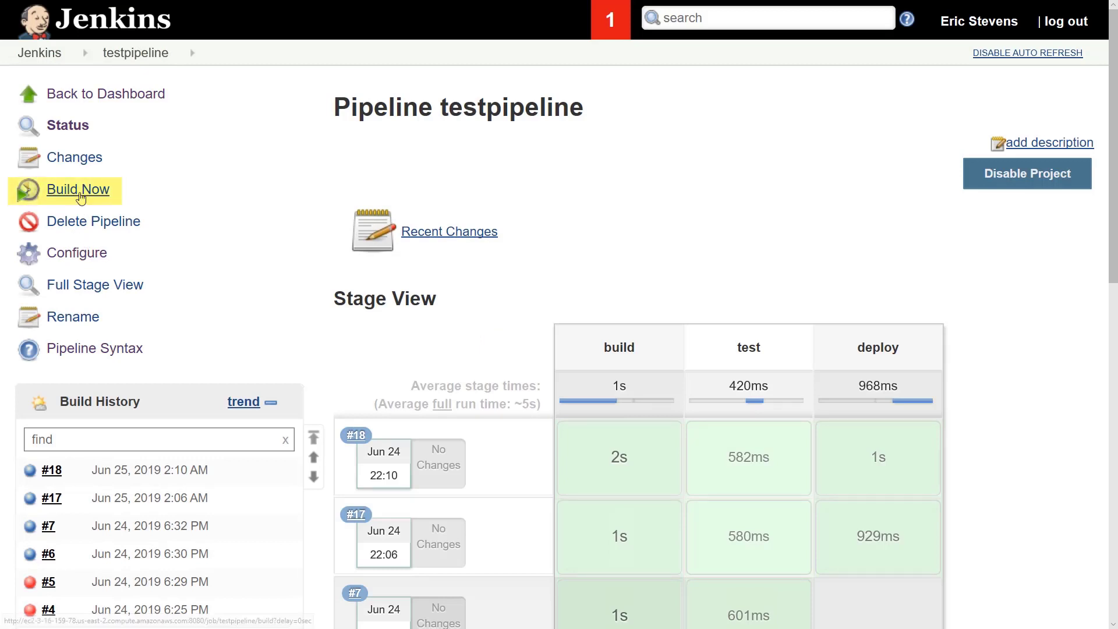
Start a new build of testpipeline with the recursive source pattern
left_click(78, 189)
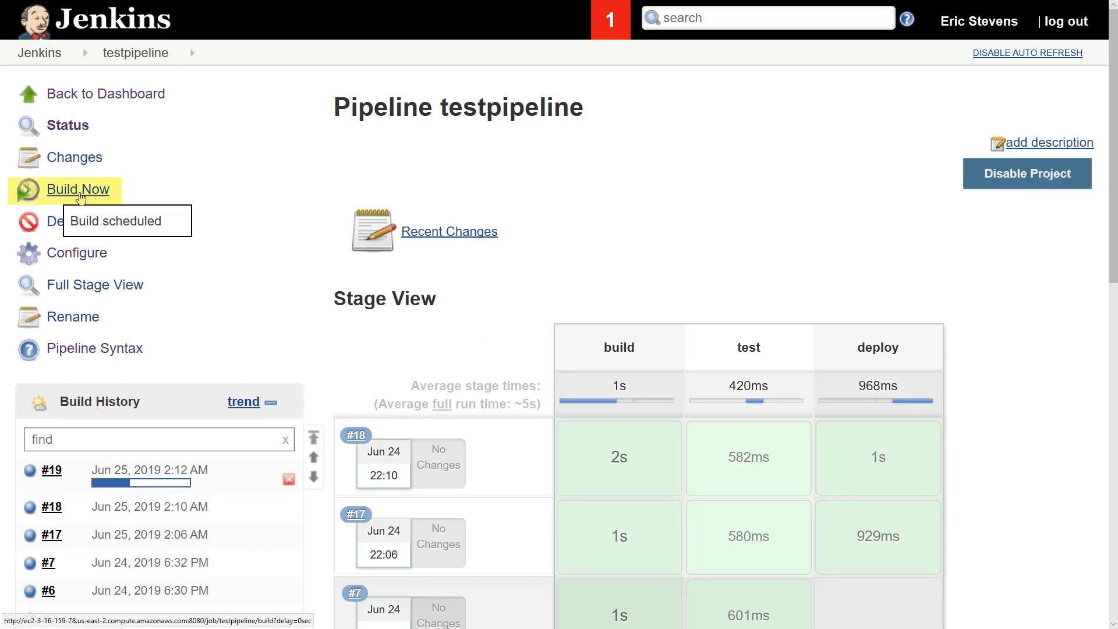
left_click(78, 188)
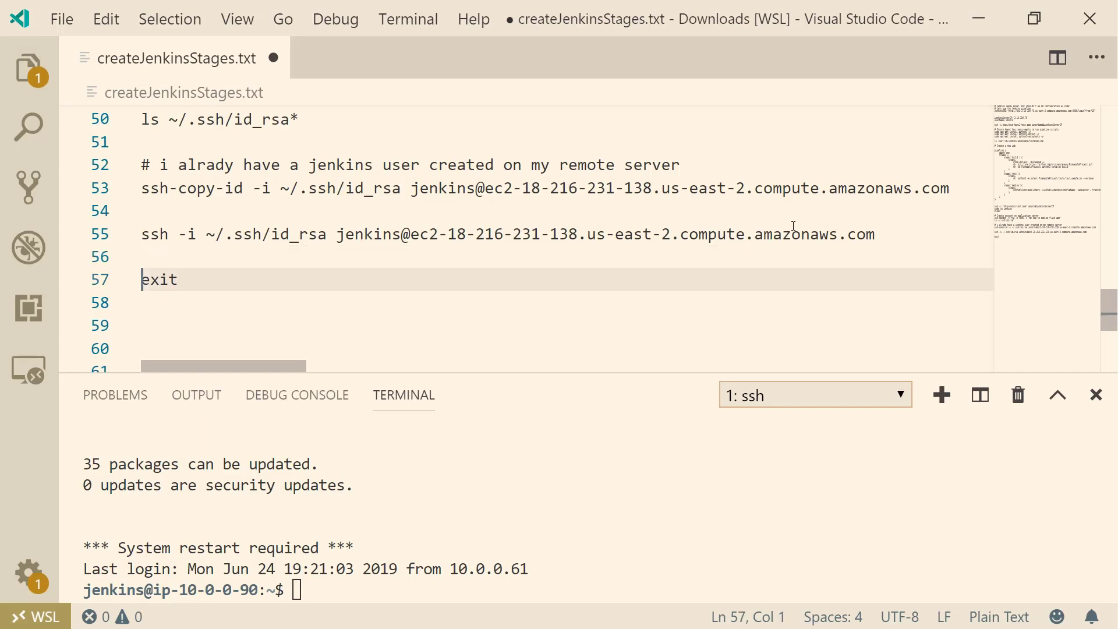
List the jenkins home and PineappleProject on the web server to confirm the build folder arrived
type("ls")
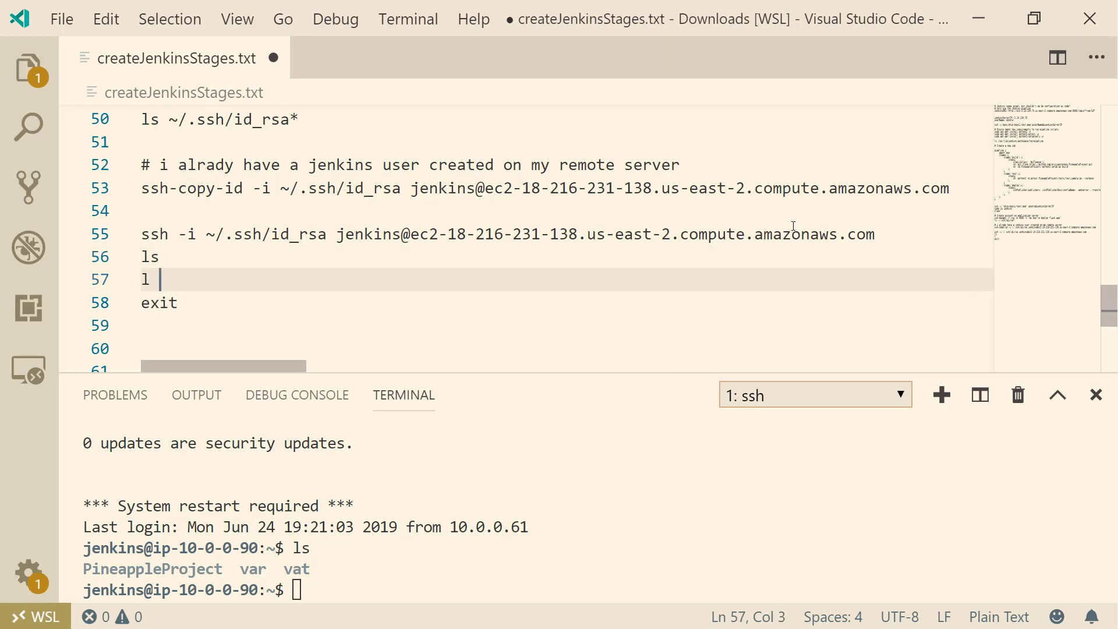
type("s PineappleProject")
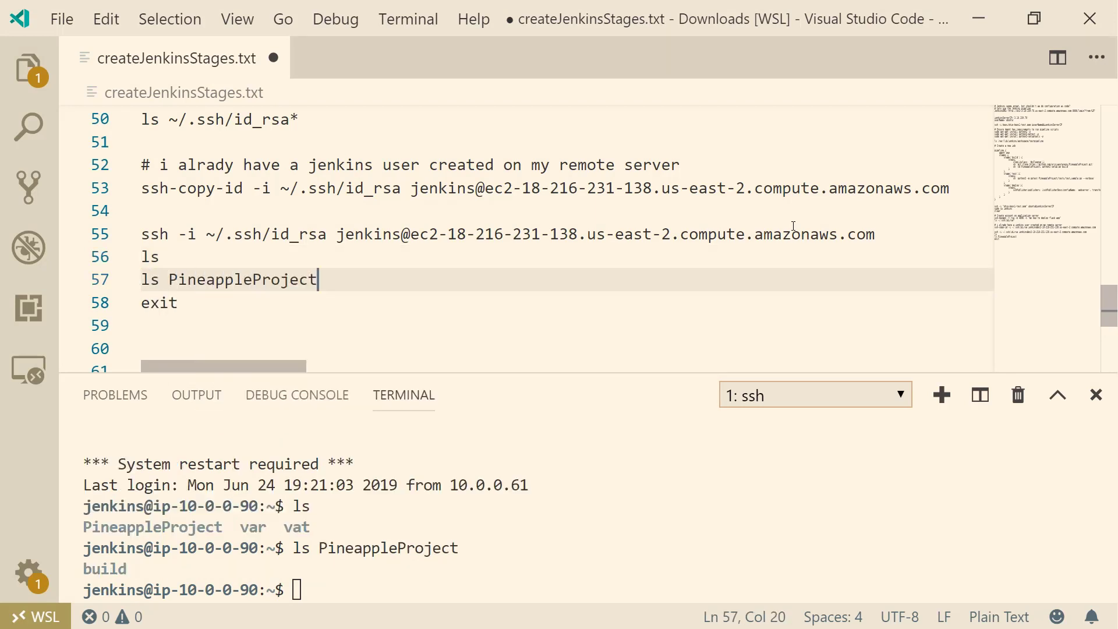